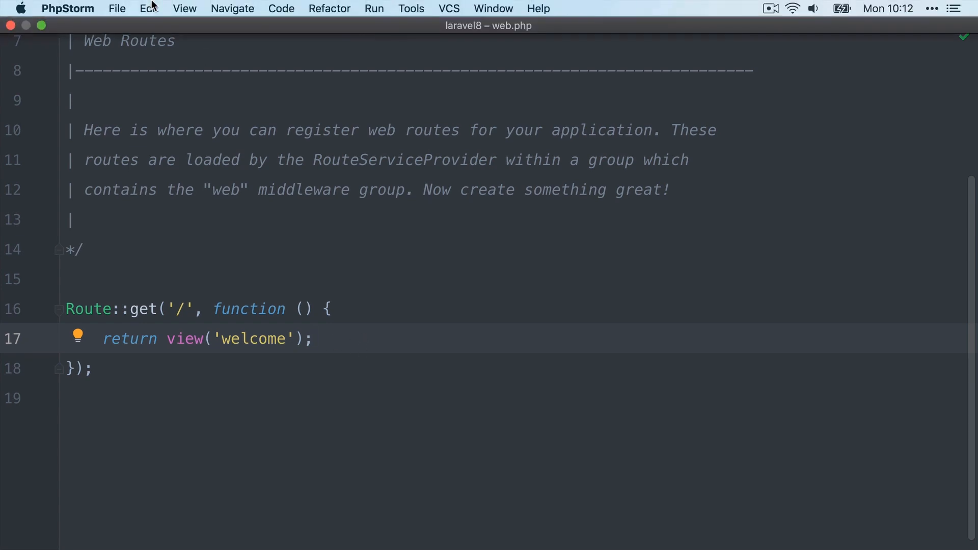
Step: Open the Terminal tool window from the View menu for the laravel8 project
{"action": "left_click", "coordinate": [184, 9]}
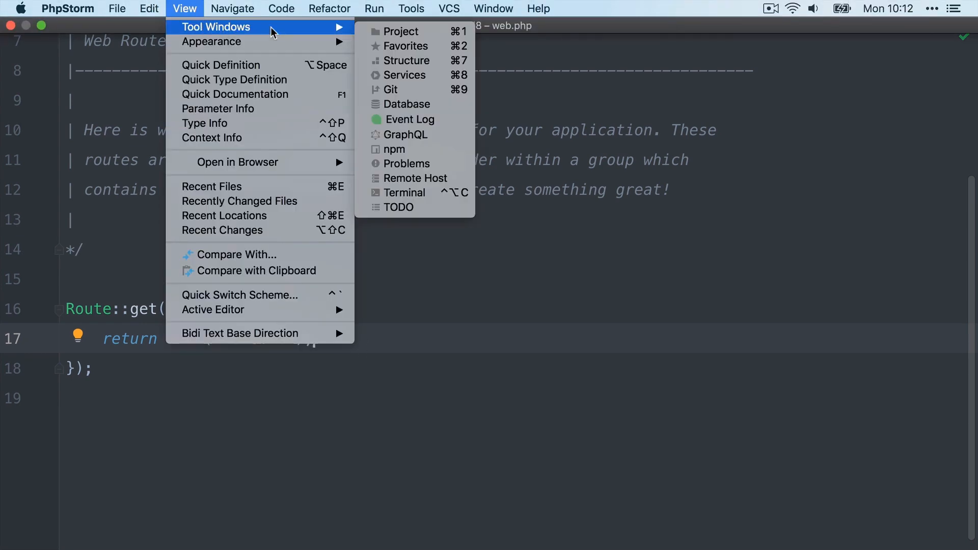
{"action": "mouse_move", "coordinate": [404, 198]}
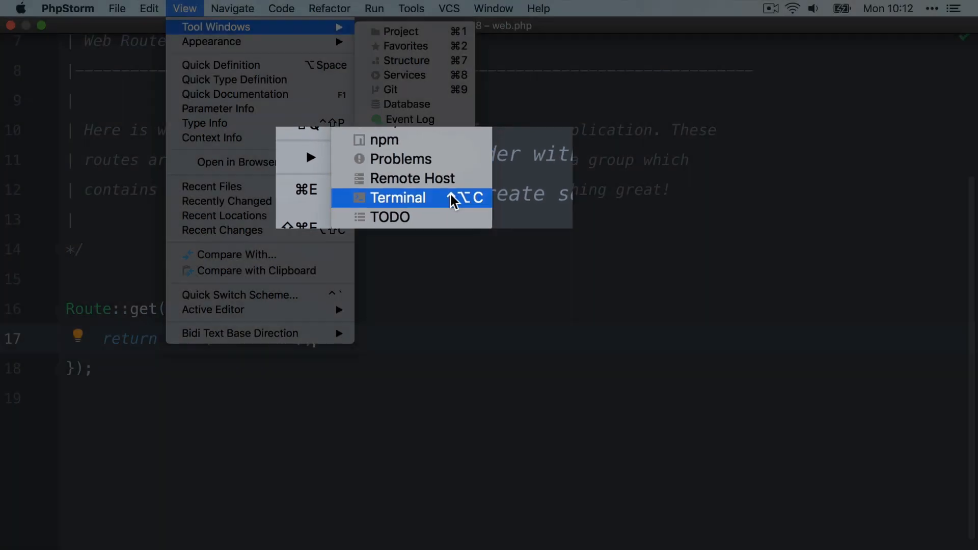
{"action": "left_click", "coordinate": [397, 197]}
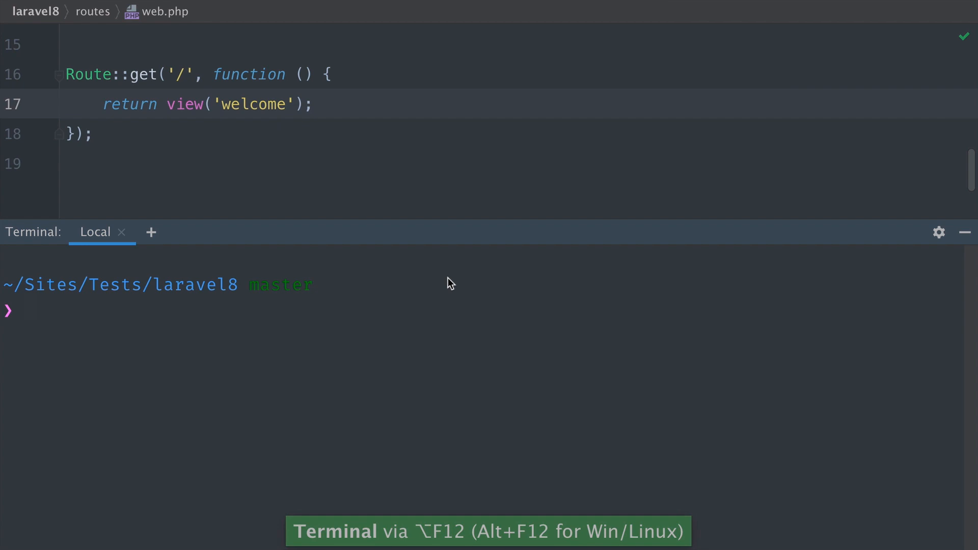
{"action": "mouse_move", "coordinate": [270, 290]}
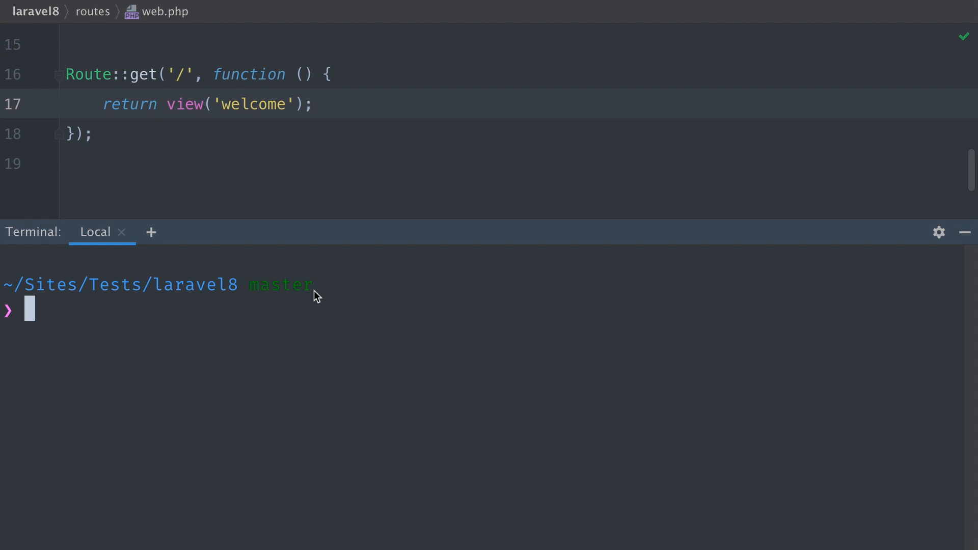
{"action": "type", "text": "clear"}
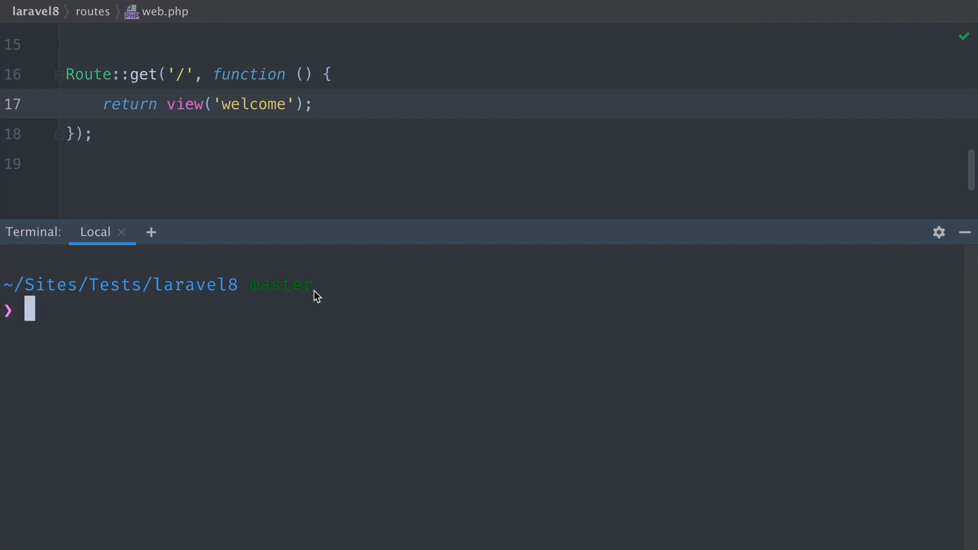
{"action": "mouse_move", "coordinate": [241, 295]}
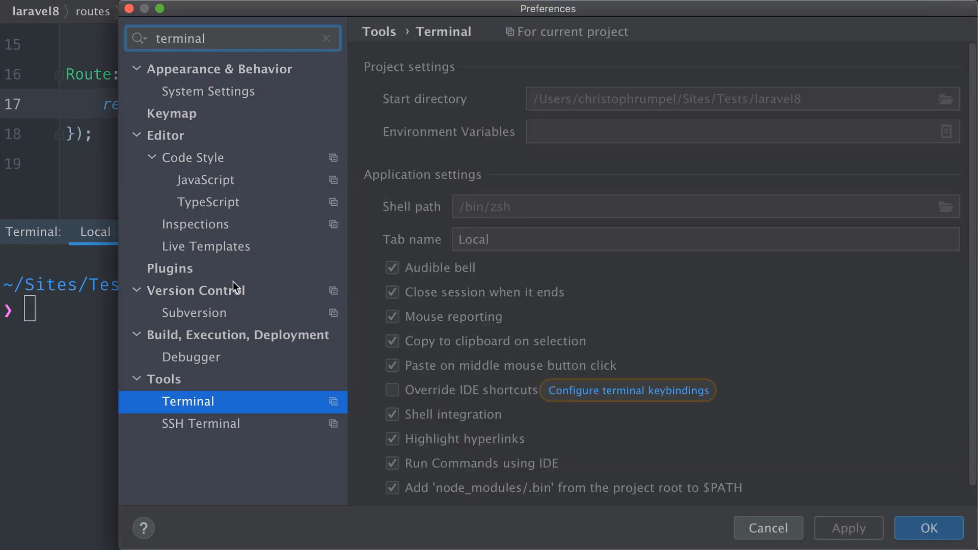
{"action": "scroll", "scroll_direction": "down", "scroll_amount": 3}
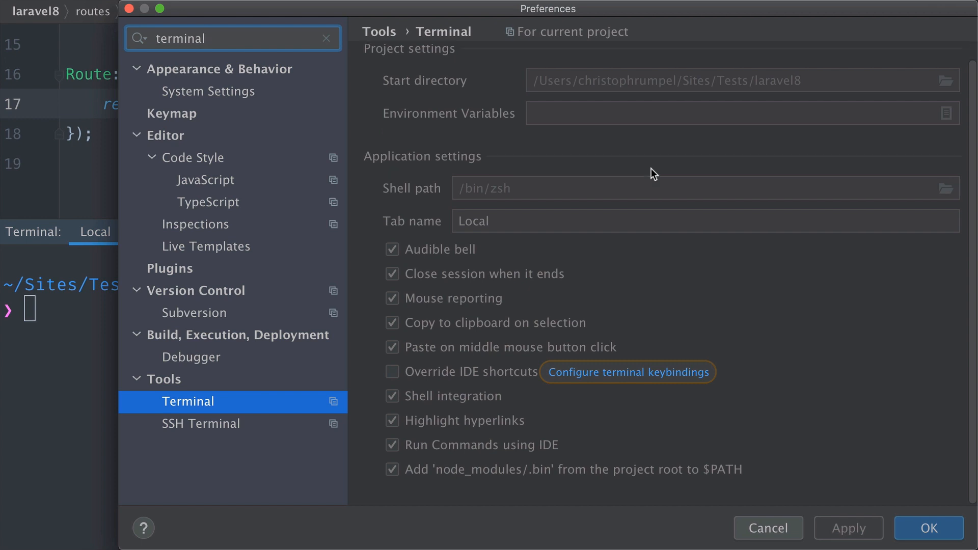
{"action": "mouse_move", "coordinate": [656, 173]}
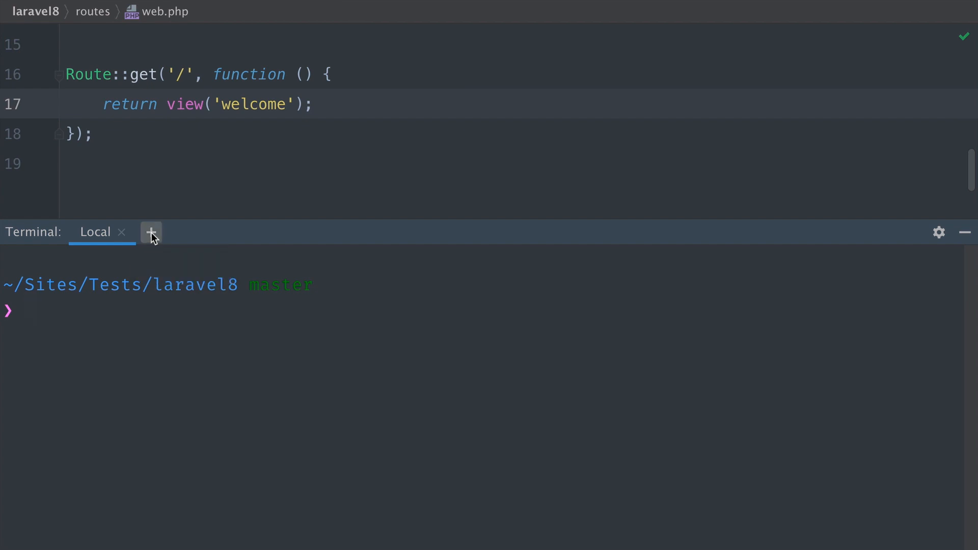
Step: Add three new Local terminal sessions
{"action": "left_click", "coordinate": [150, 233]}
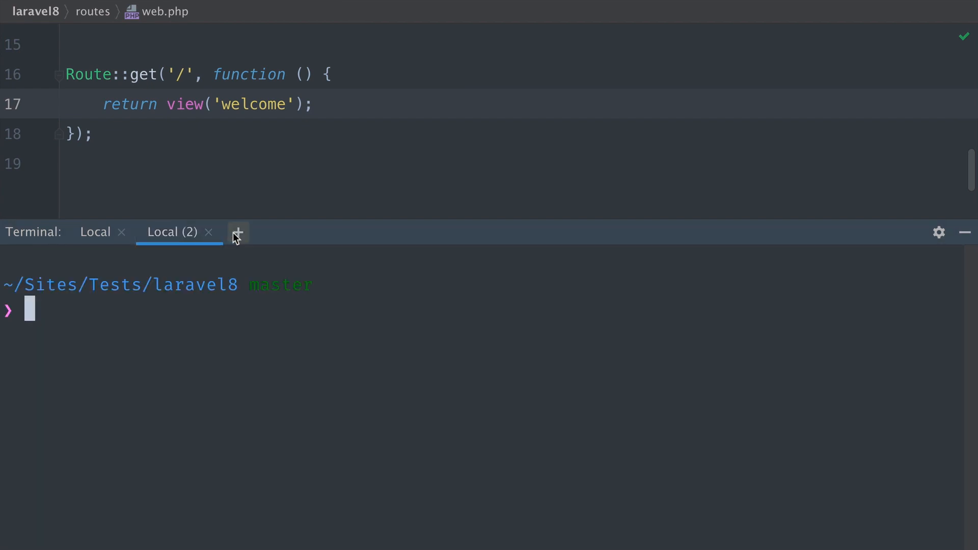
{"action": "left_click", "coordinate": [238, 233]}
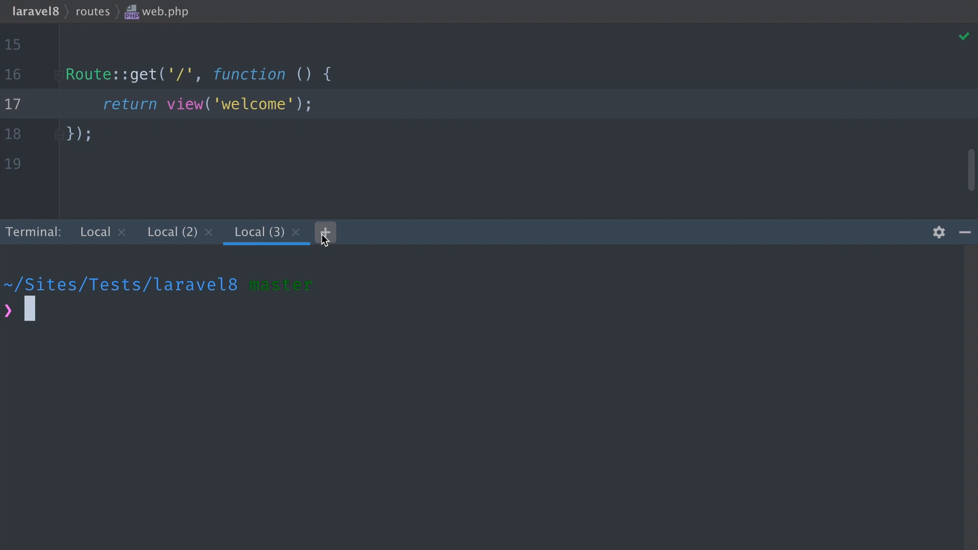
{"action": "left_click", "coordinate": [325, 232]}
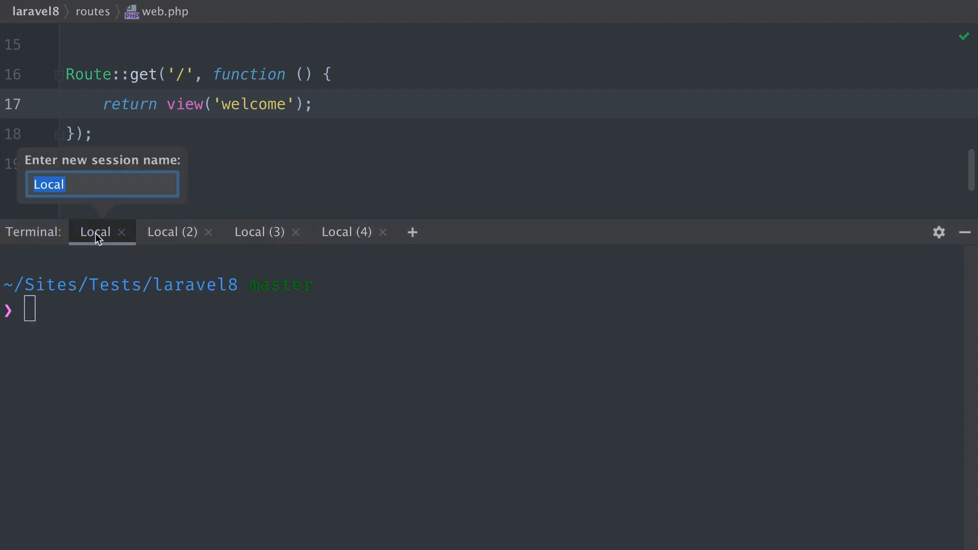
Step: Rename sessions to Horizon and NPM Watch, then close Local (4) and Local (3)
{"action": "type", "text": "Hor"}
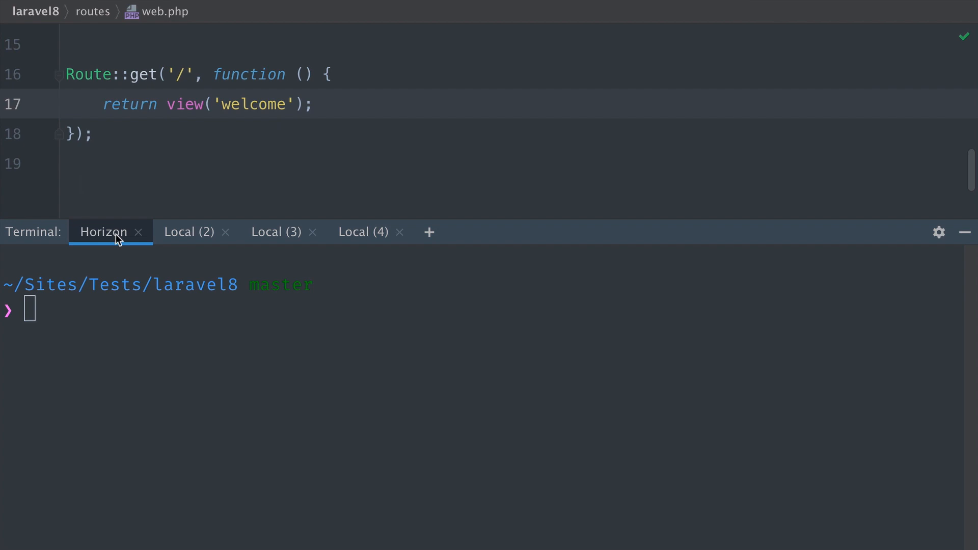
{"action": "double_click", "coordinate": [188, 231]}
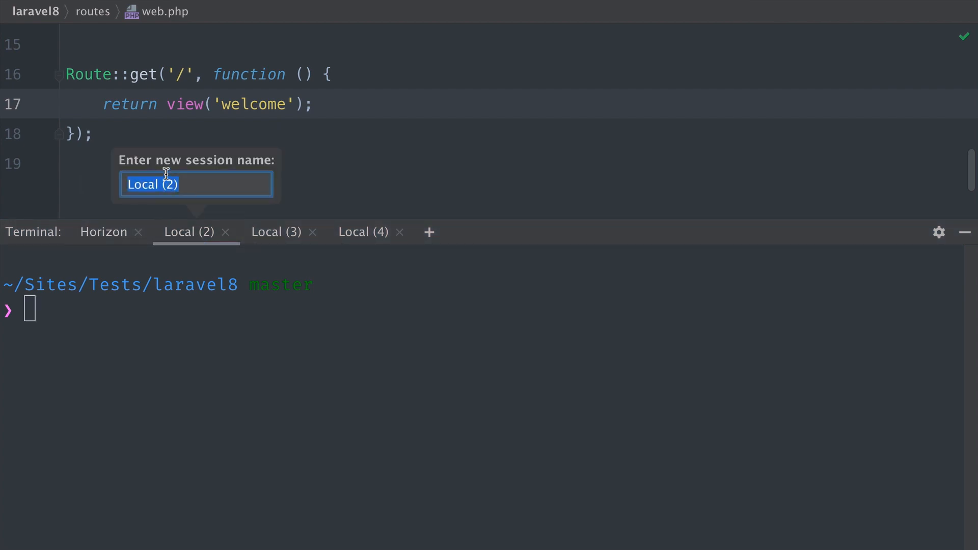
{"action": "type", "text": "NPM"}
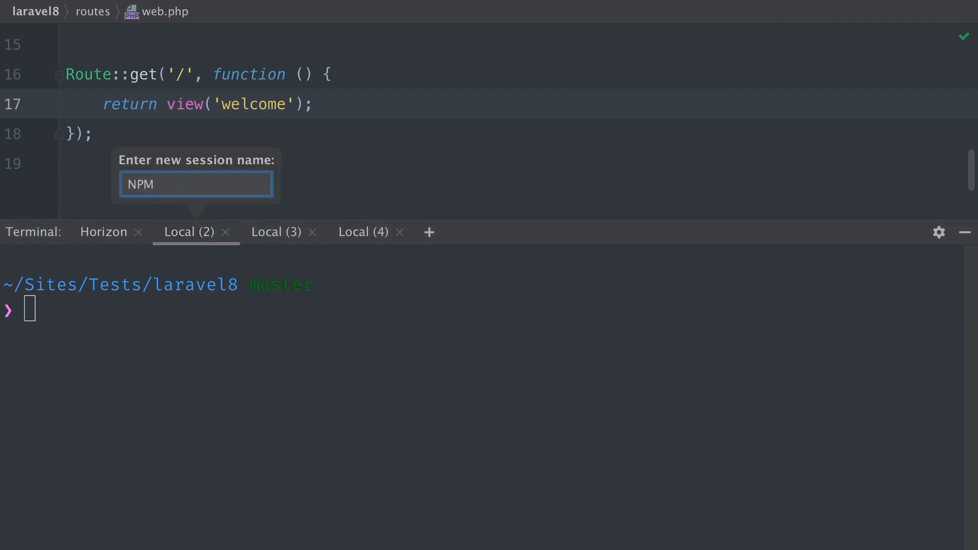
{"action": "key", "text": "Enter"}
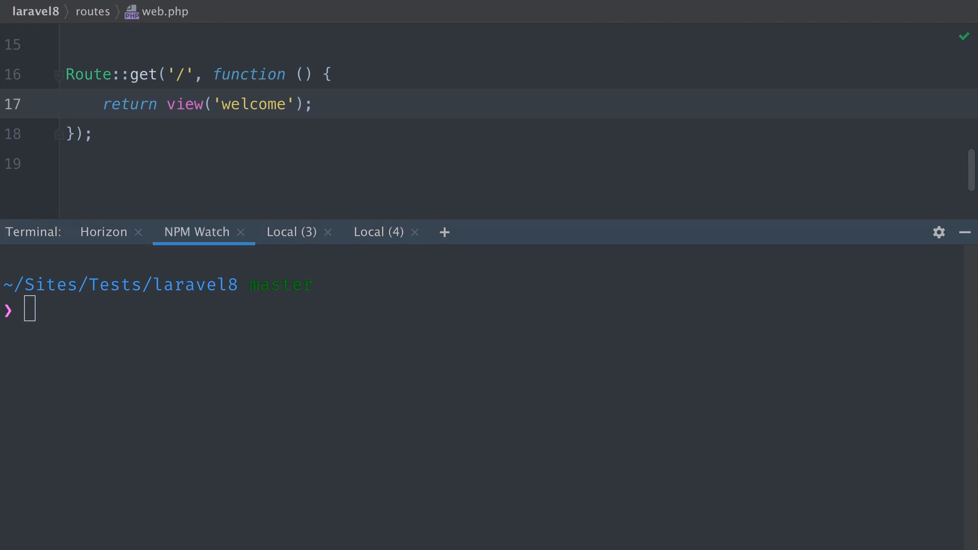
{"action": "mouse_move", "coordinate": [407, 250]}
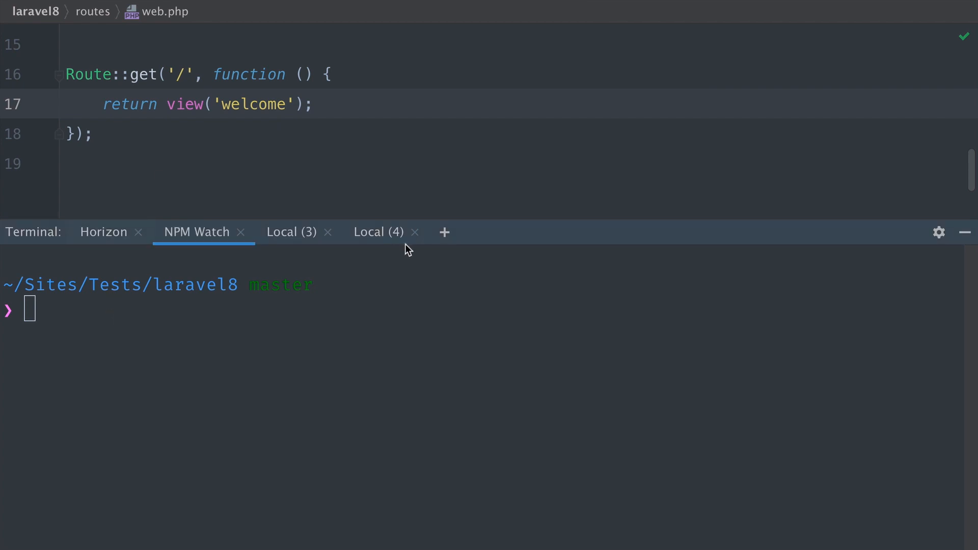
{"action": "left_click", "coordinate": [415, 232]}
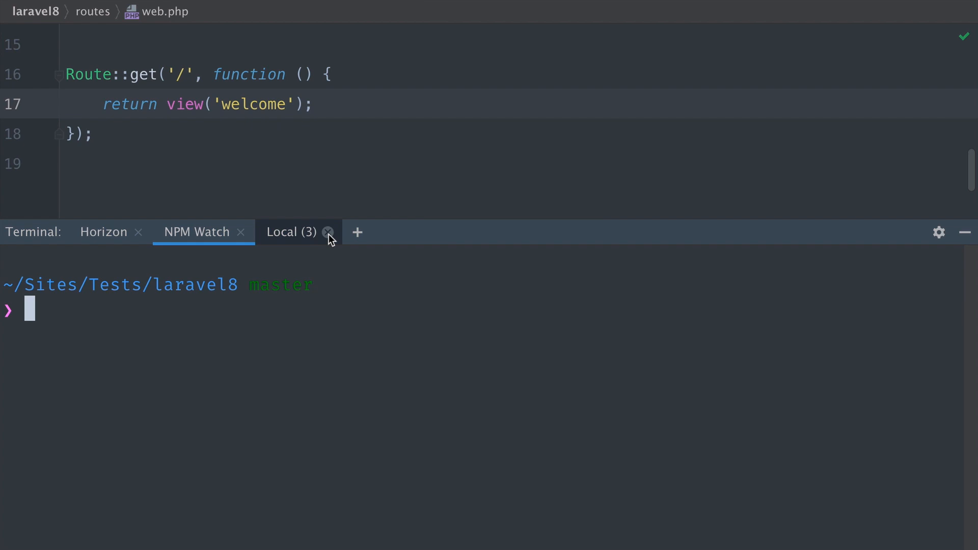
{"action": "left_click", "coordinate": [329, 232]}
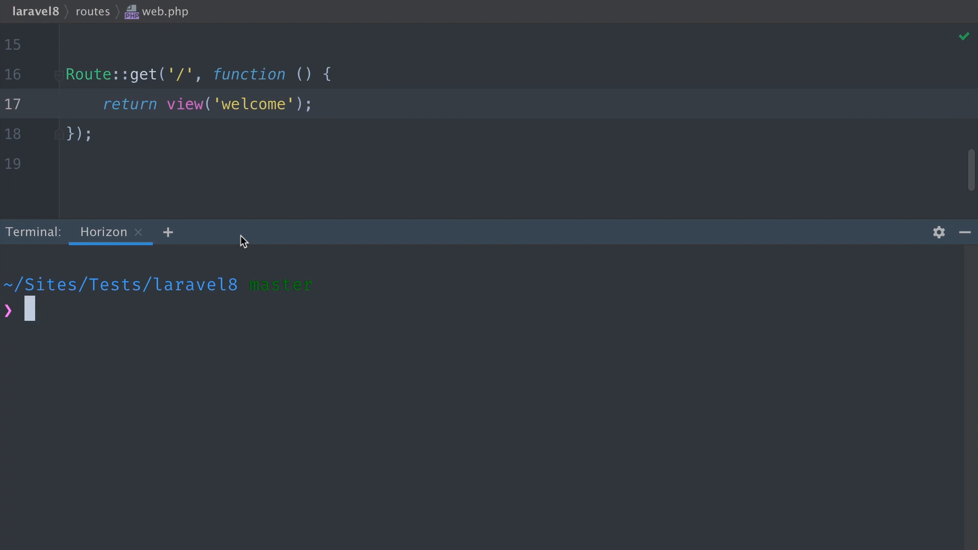
Step: Open extra Local sessions, then close them so only the Horizon session remains
{"action": "left_click", "coordinate": [167, 232]}
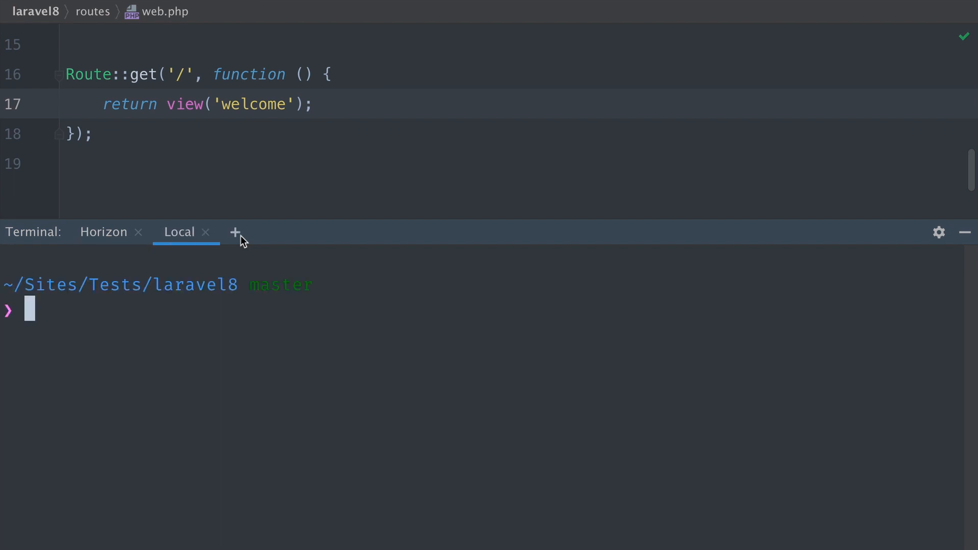
{"action": "left_click", "coordinate": [236, 232]}
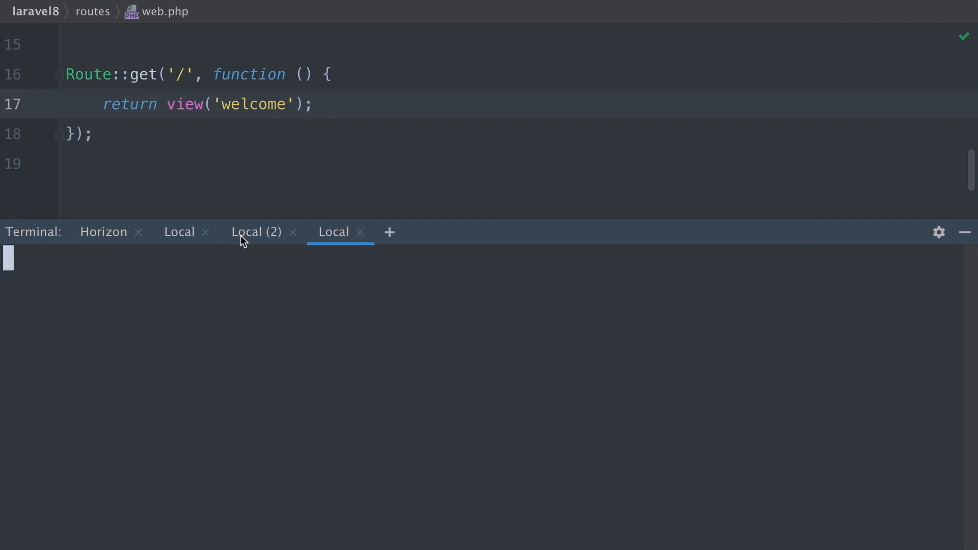
{"action": "left_click", "coordinate": [390, 232]}
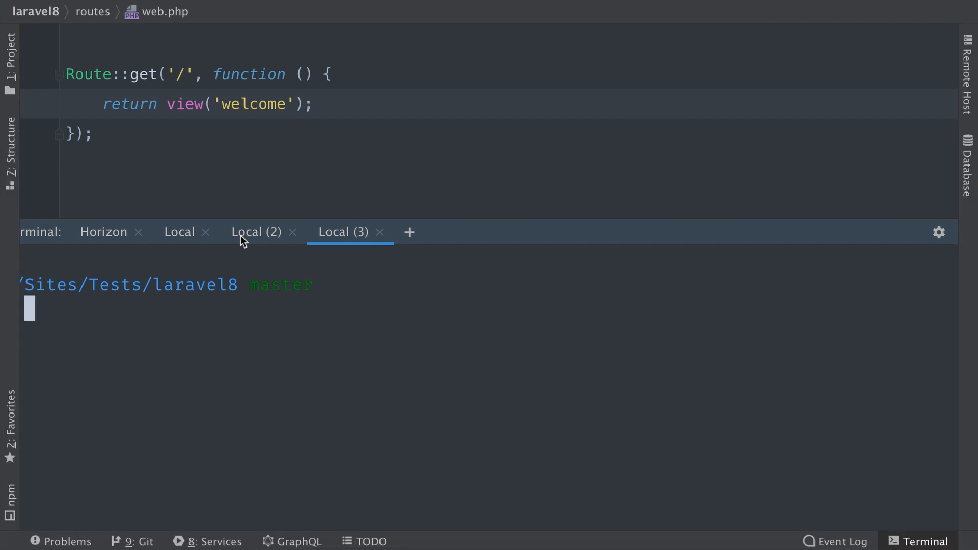
{"action": "left_click", "coordinate": [379, 232]}
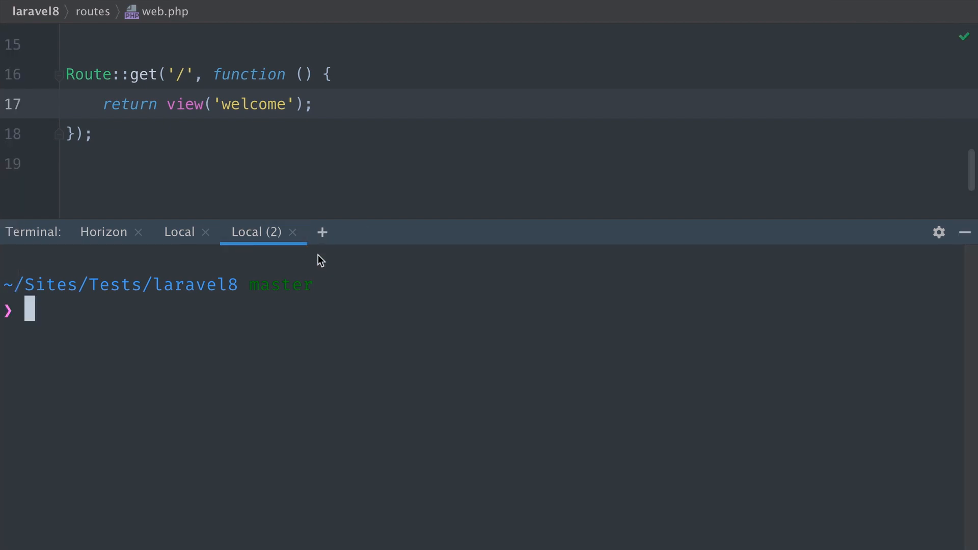
{"action": "left_click", "coordinate": [292, 232]}
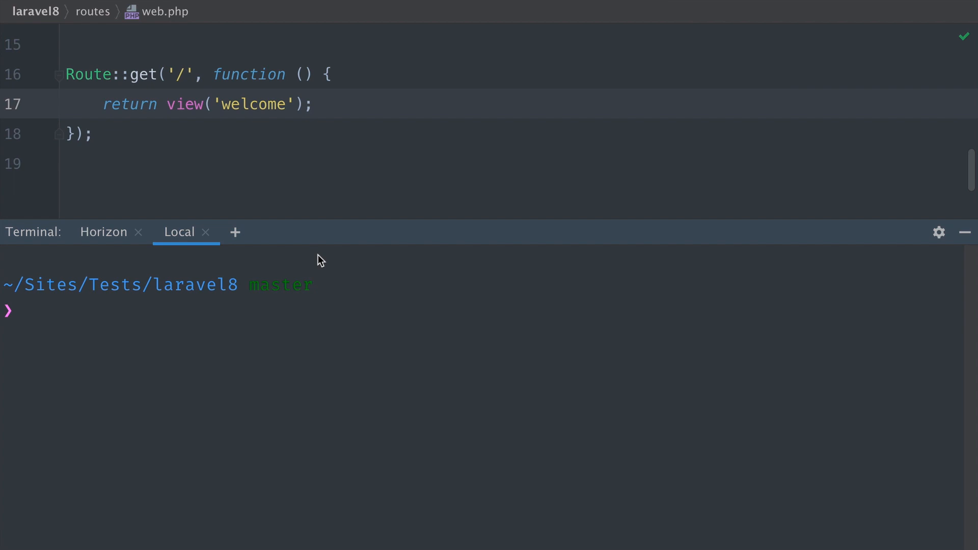
{"action": "left_click", "coordinate": [235, 232]}
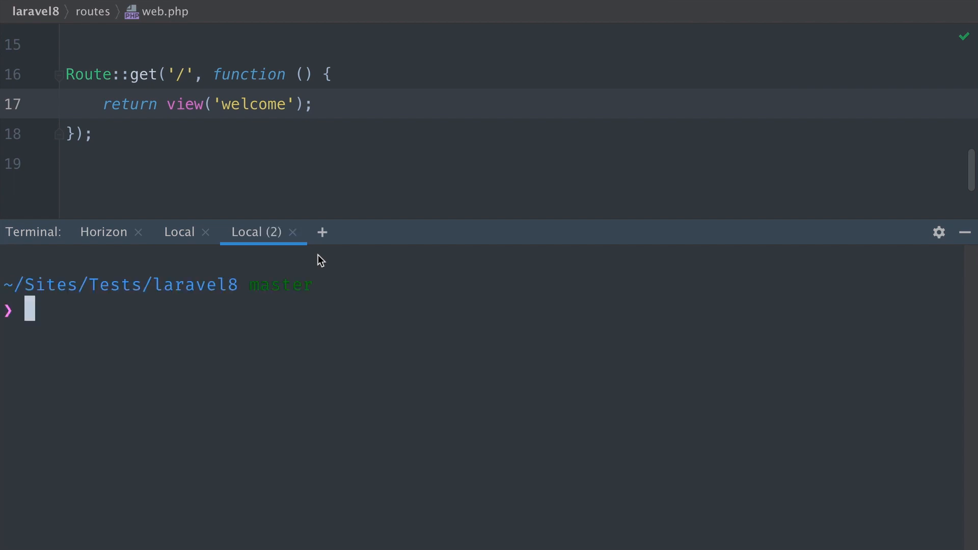
{"action": "left_click", "coordinate": [293, 232]}
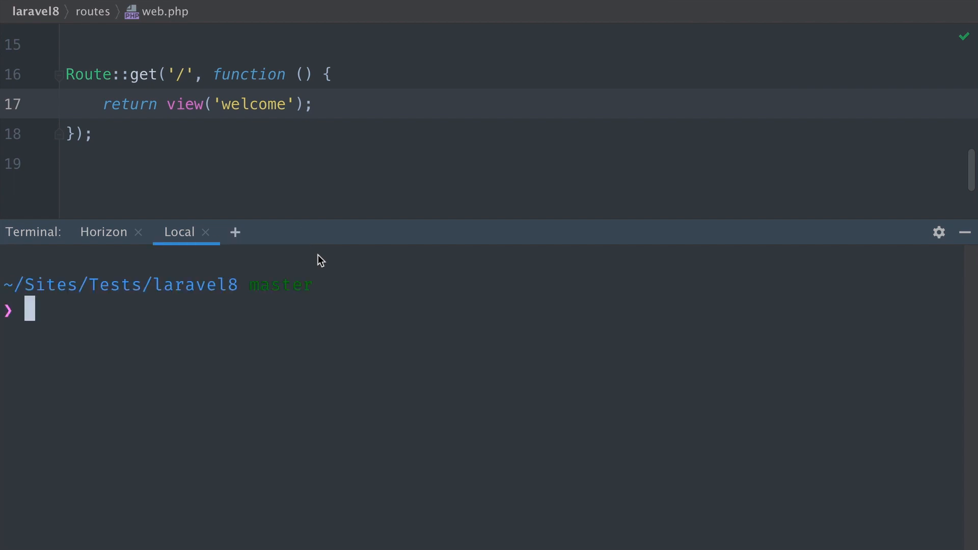
{"action": "left_click", "coordinate": [205, 232]}
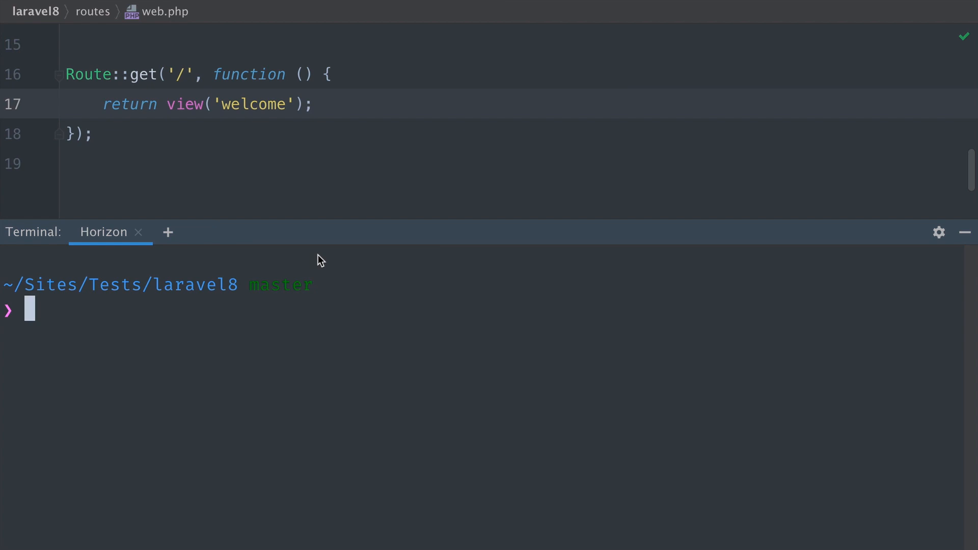
{"action": "mouse_move", "coordinate": [964, 233]}
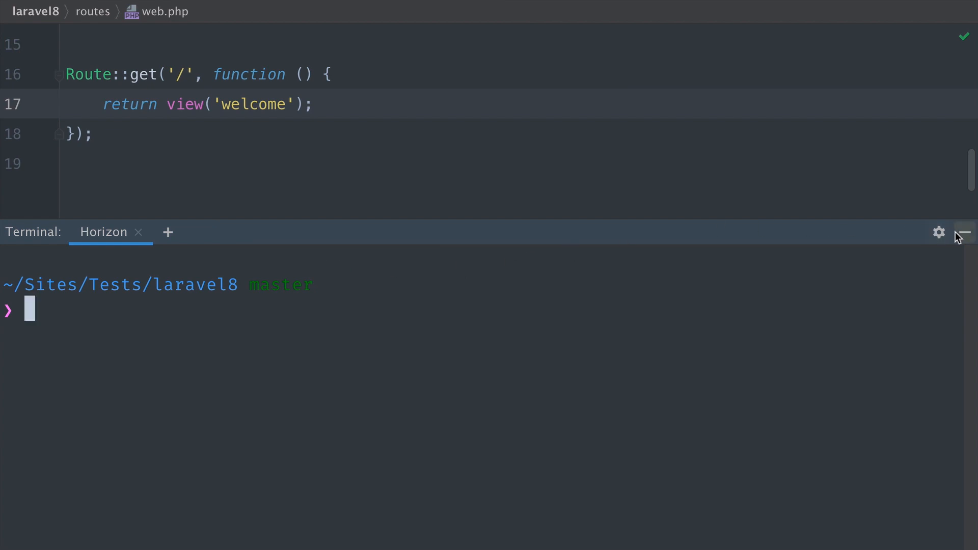
{"action": "left_click", "coordinate": [940, 233]}
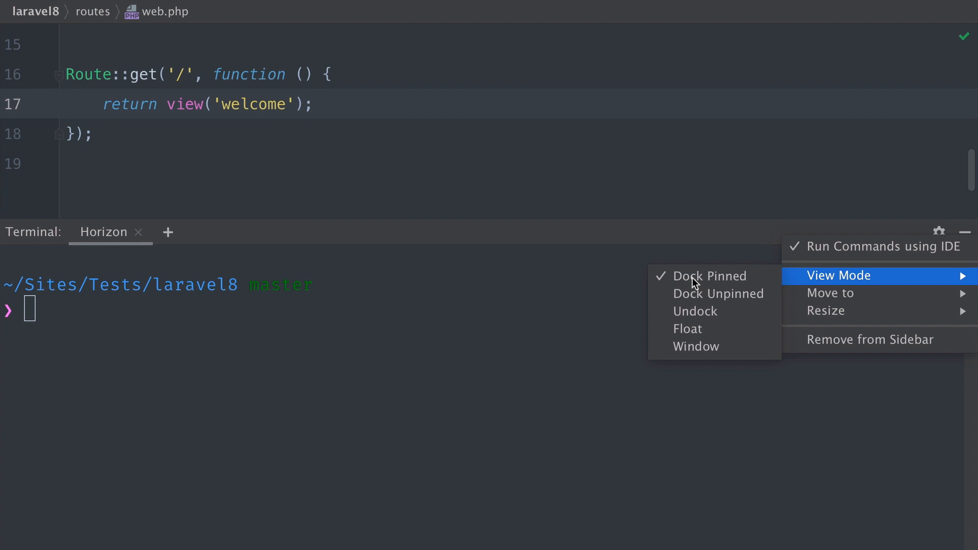
{"action": "mouse_move", "coordinate": [695, 312]}
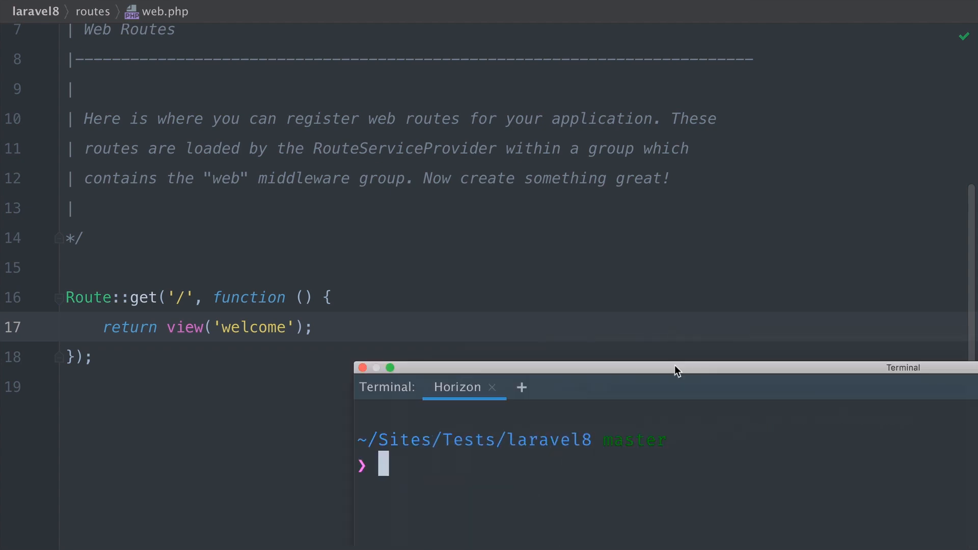
{"action": "left_click_drag", "start_coordinate": [677, 367], "coordinate": [591, 206]}
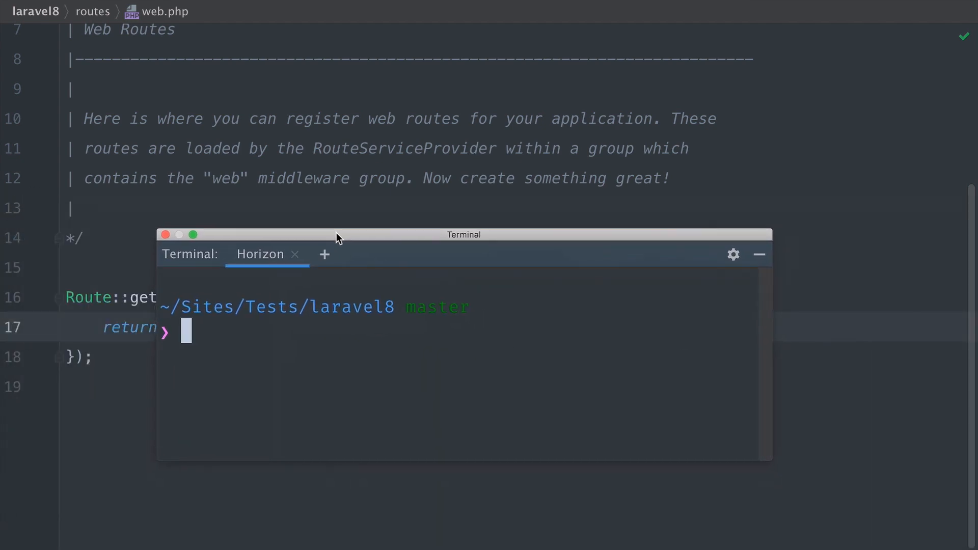
{"action": "left_click", "coordinate": [733, 253]}
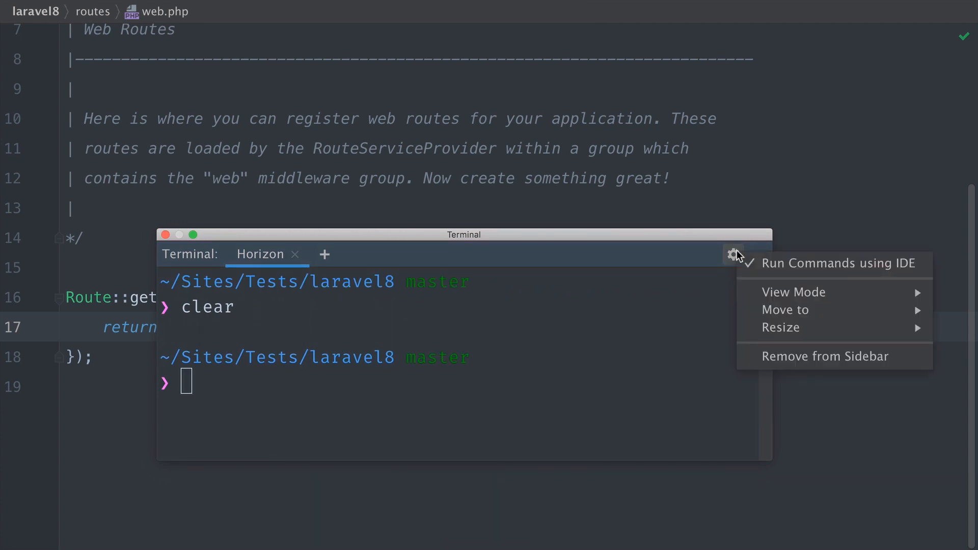
{"action": "mouse_move", "coordinate": [794, 292]}
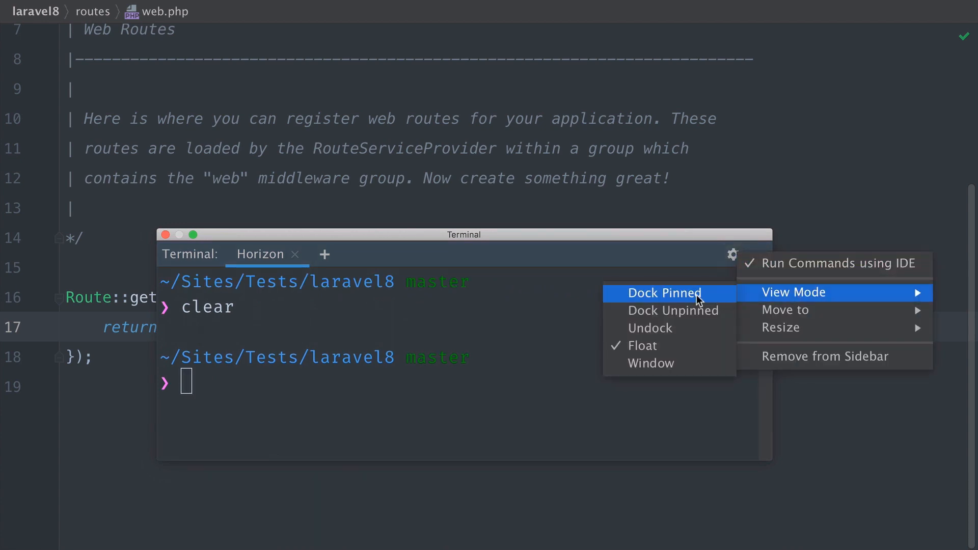
{"action": "left_click", "coordinate": [664, 294]}
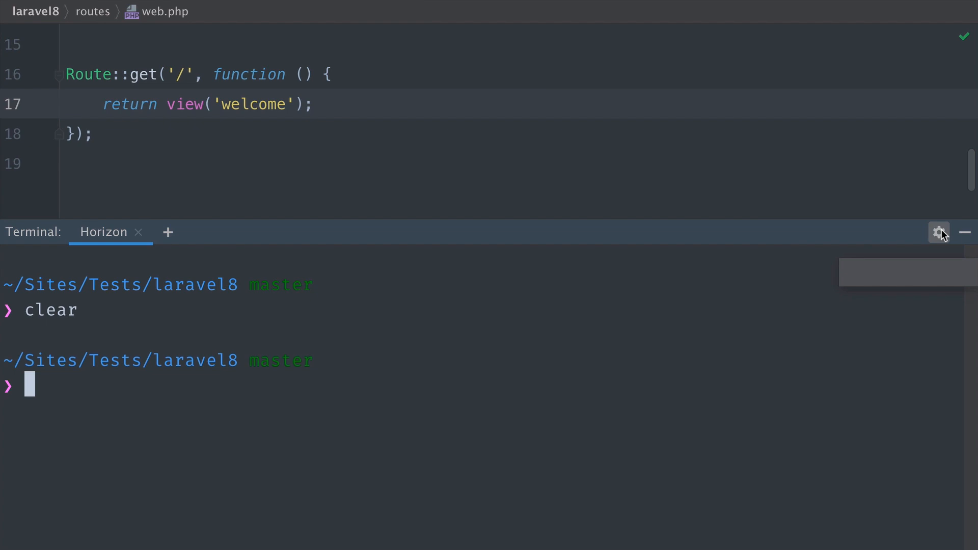
{"action": "left_click", "coordinate": [939, 233]}
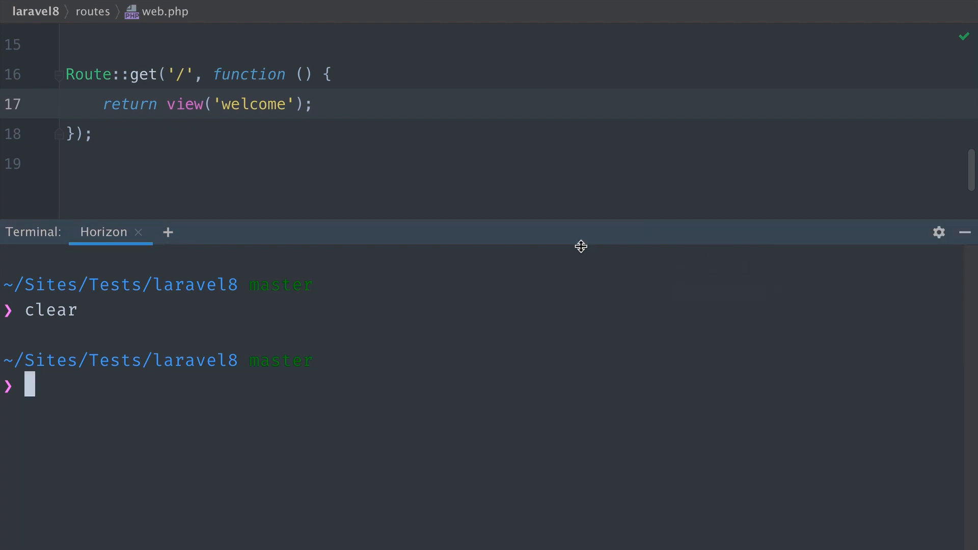
{"action": "type", "text": "clear"}
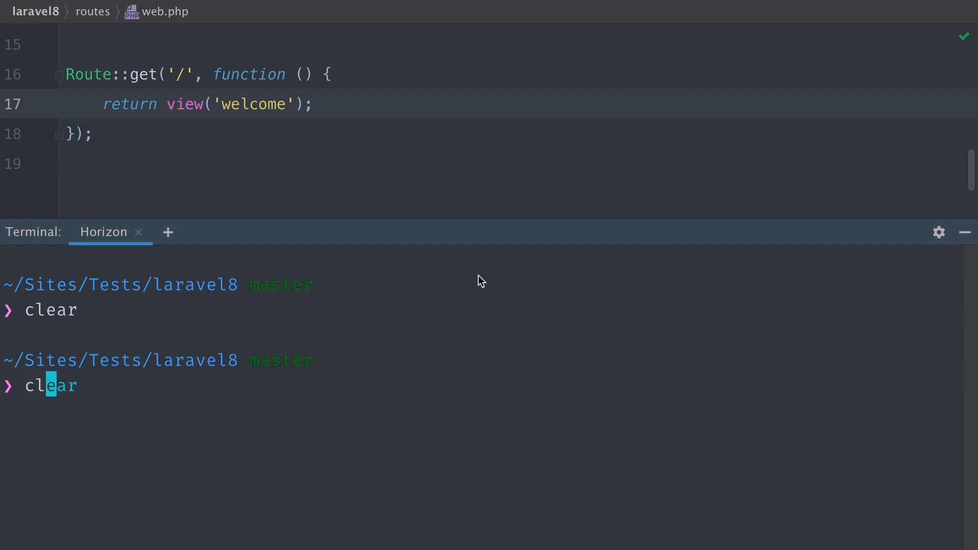
{"action": "key", "text": "Enter"}
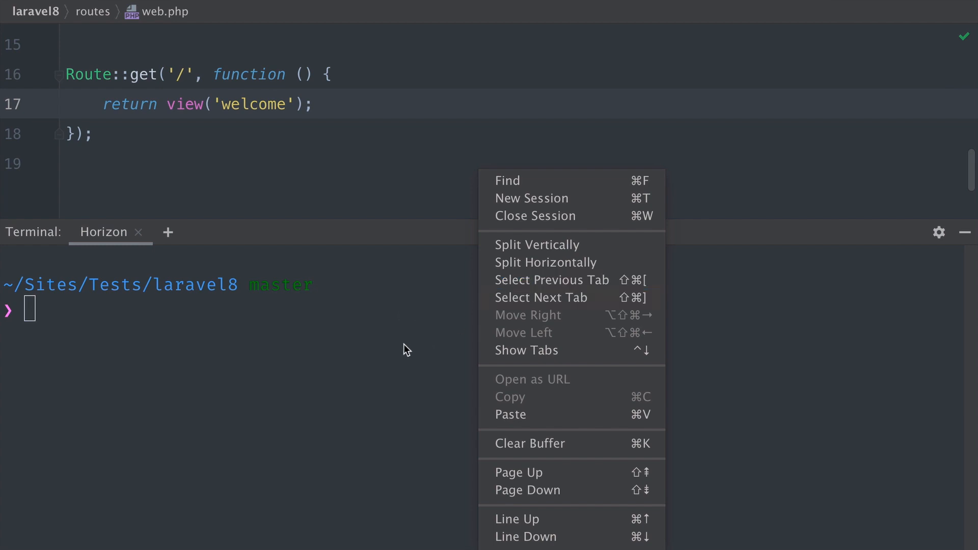
{"action": "mouse_move", "coordinate": [554, 298]}
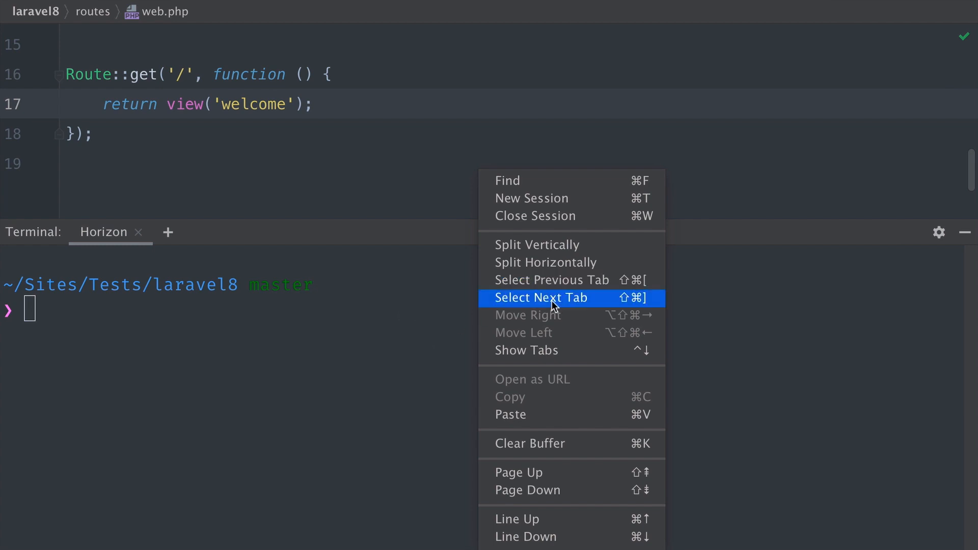
{"action": "mouse_move", "coordinate": [555, 415]}
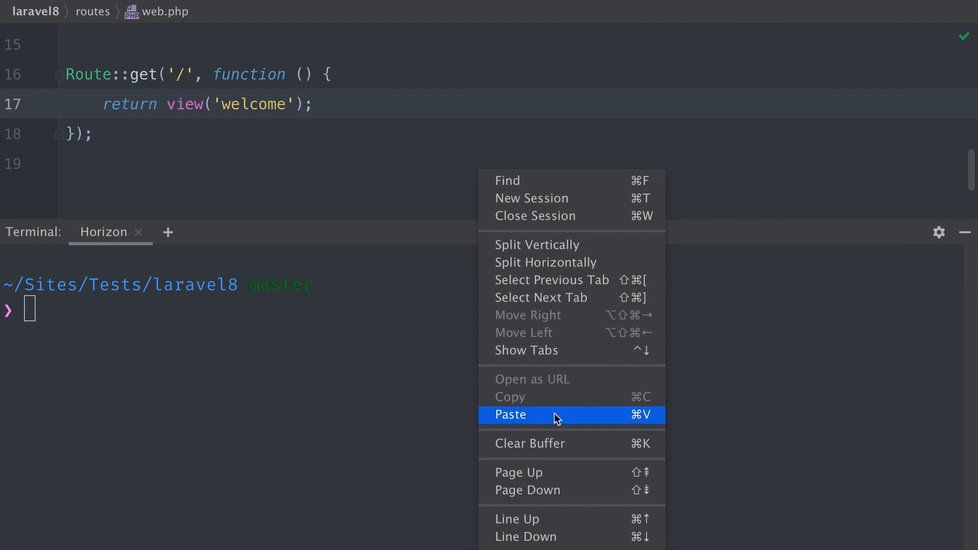
{"action": "mouse_move", "coordinate": [580, 216]}
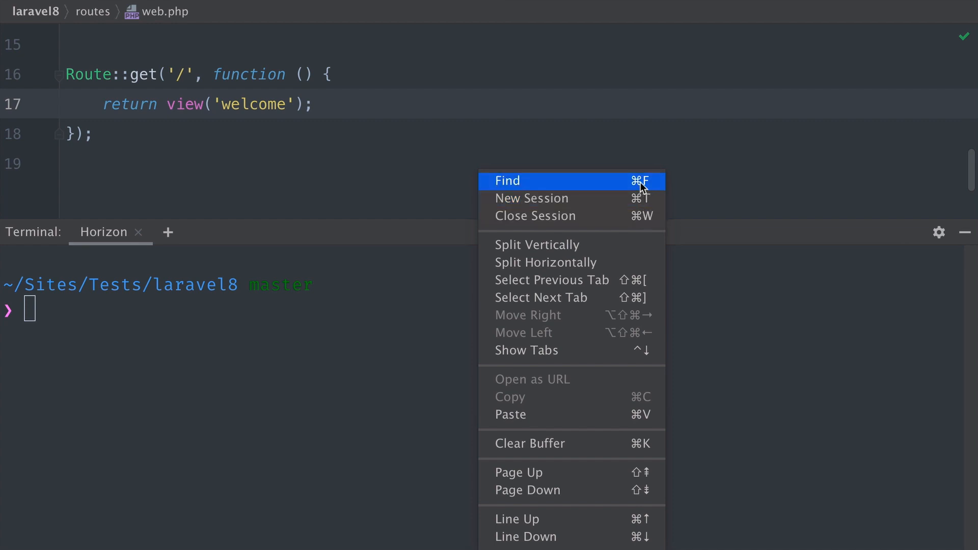
{"action": "mouse_move", "coordinate": [302, 334]}
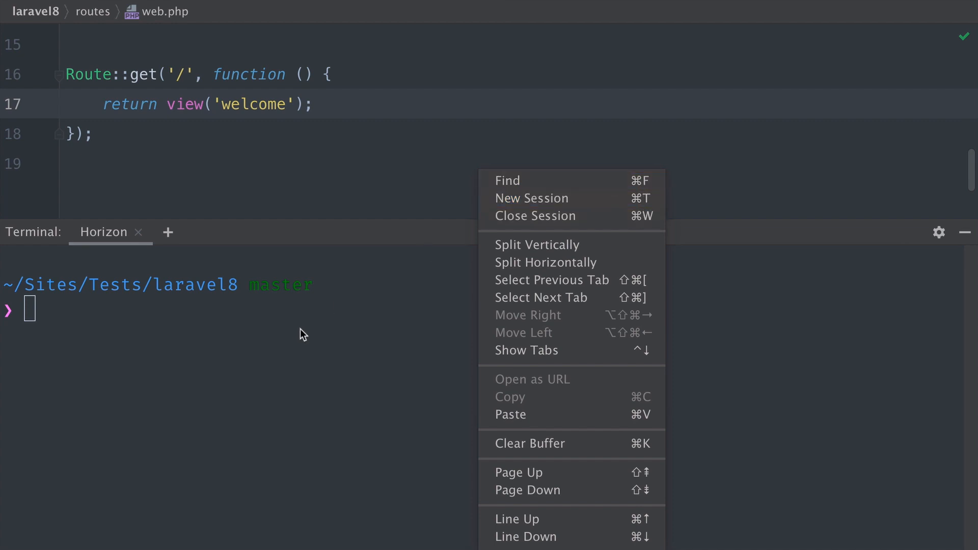
{"action": "left_click", "coordinate": [507, 181]}
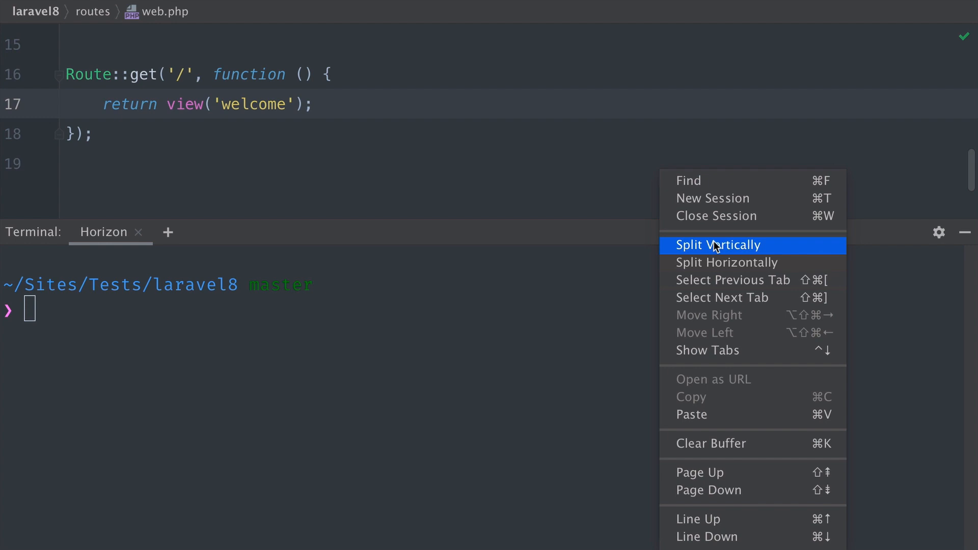
{"action": "mouse_move", "coordinate": [767, 286]}
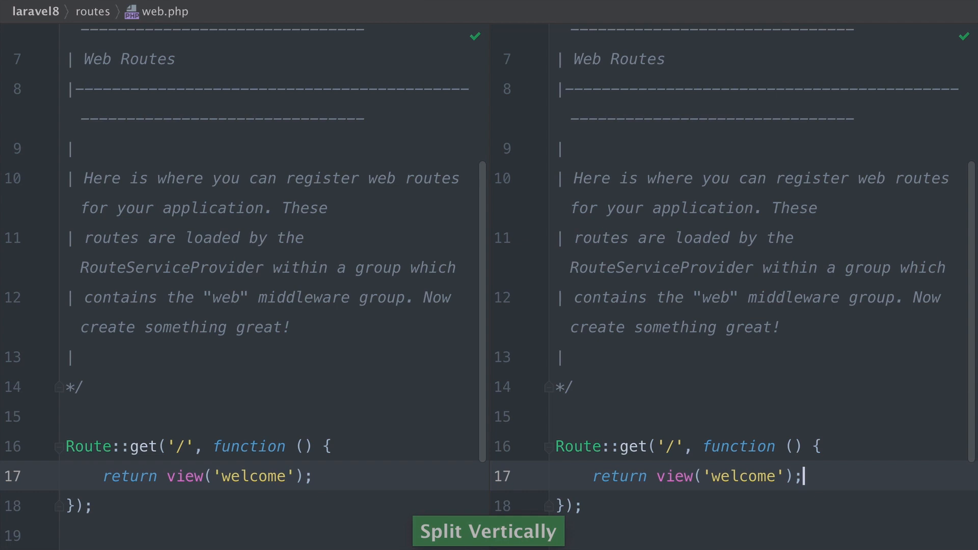
{"action": "left_click", "coordinate": [487, 531]}
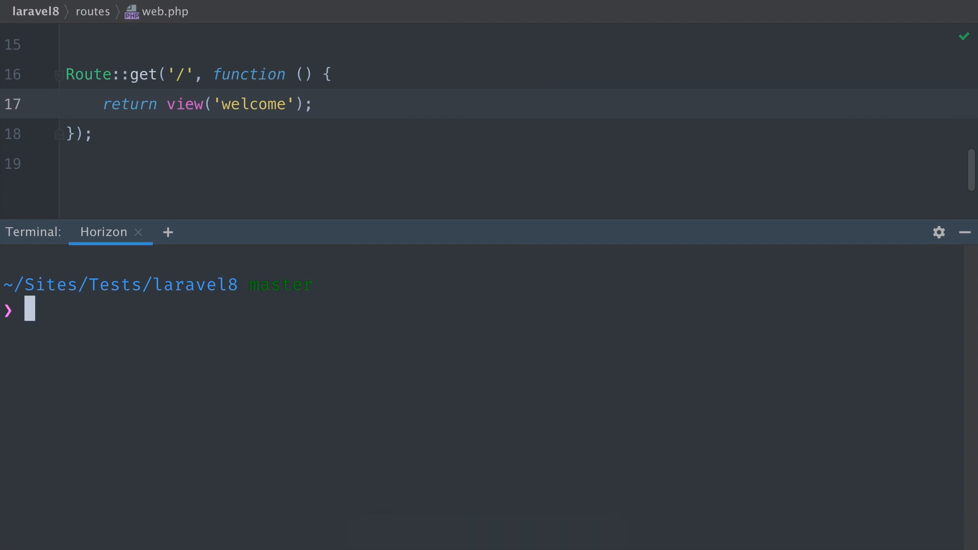
Step: Search Preferences for 'key' to reach the Keymap page
{"action": "left_click", "coordinate": [938, 233]}
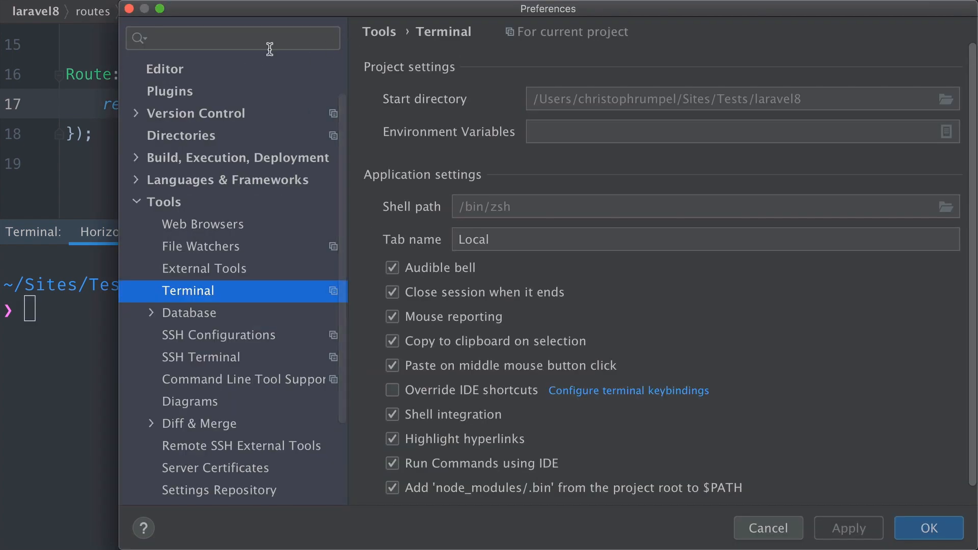
{"action": "type", "text": "keam"}
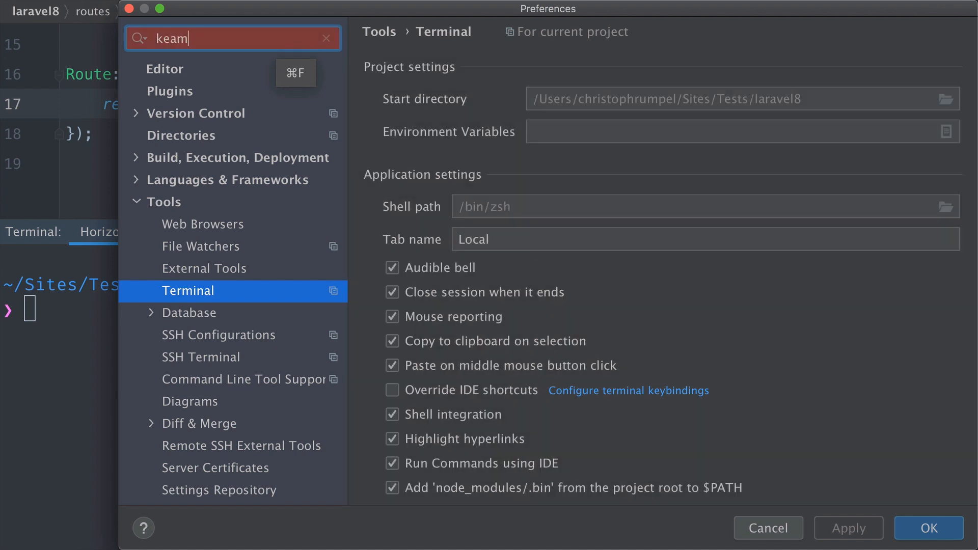
{"action": "type", "text": "key"}
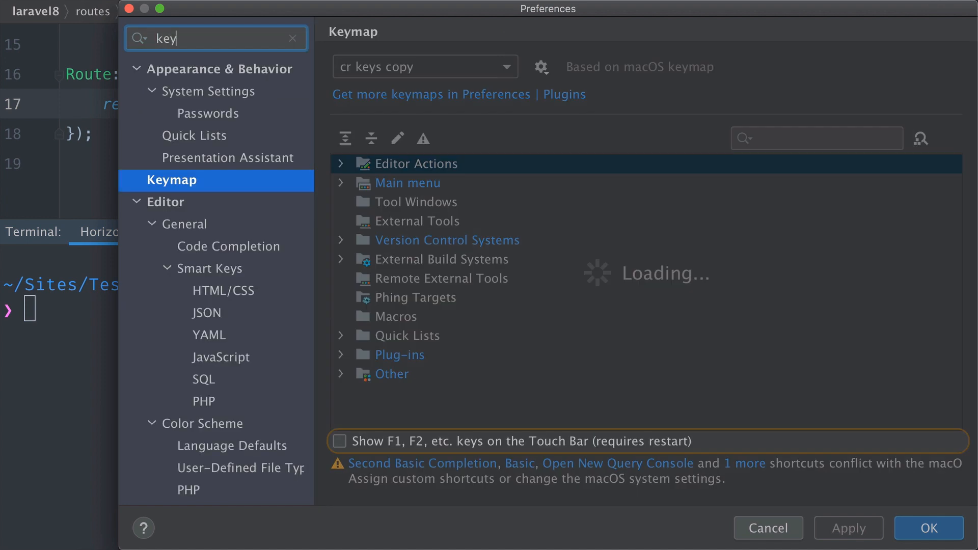
Step: Filter the keymap by 'terminal' and inspect Split Horizontally and Move Tab Left
{"action": "left_click", "coordinate": [811, 139]}
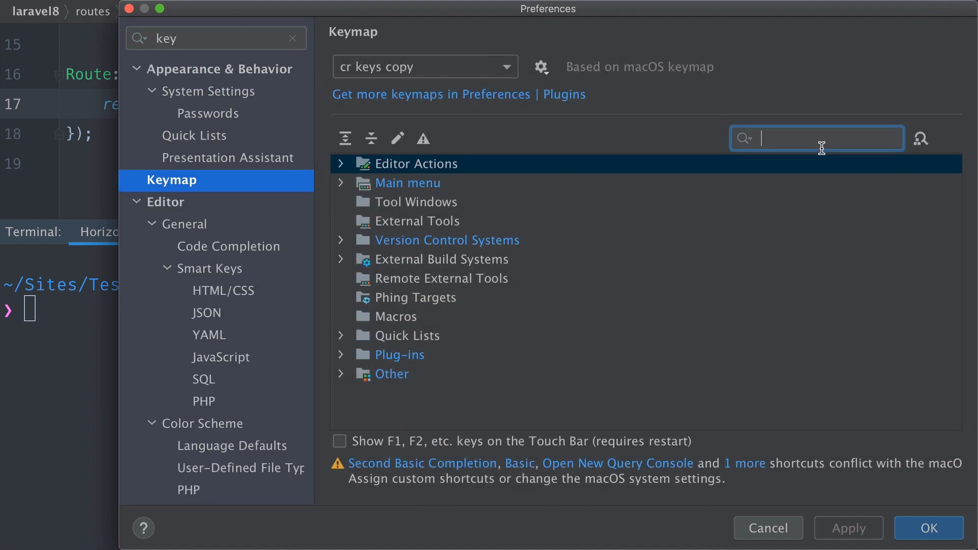
{"action": "type", "text": "terminal"}
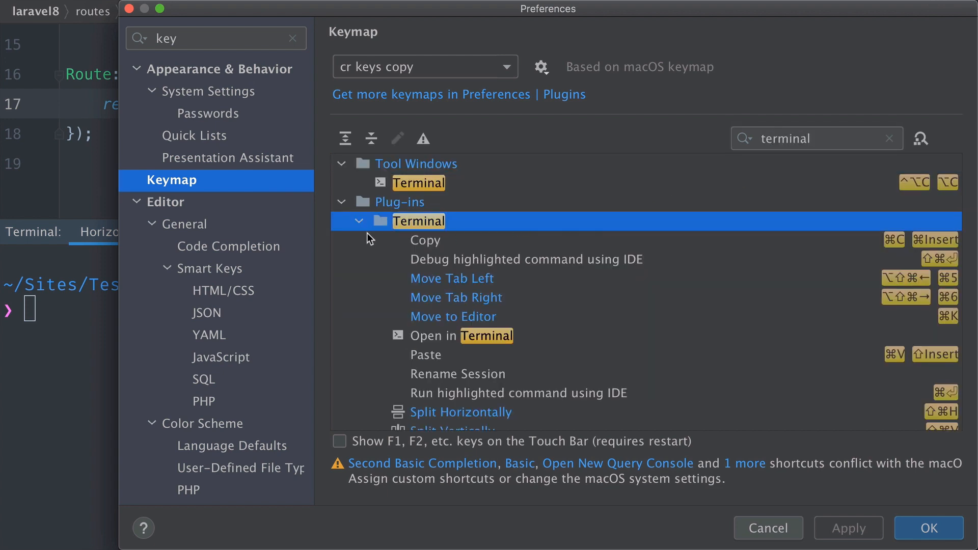
{"action": "scroll", "scroll_direction": "down", "scroll_amount": 3}
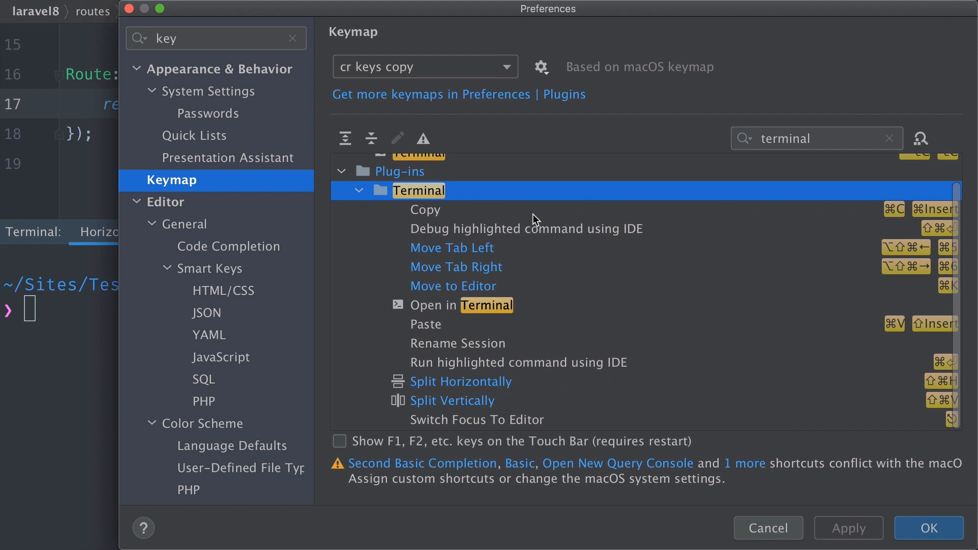
{"action": "mouse_move", "coordinate": [611, 311]}
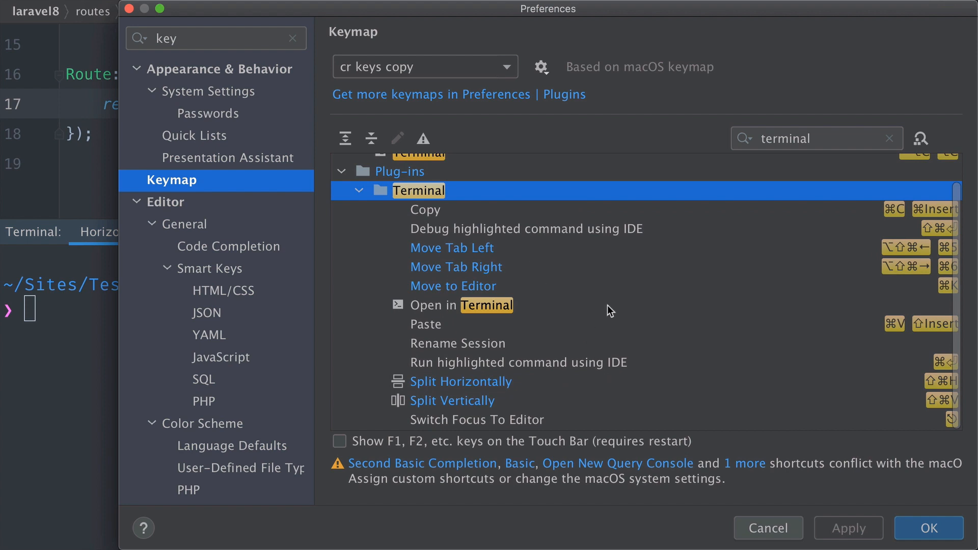
{"action": "mouse_move", "coordinate": [590, 383]}
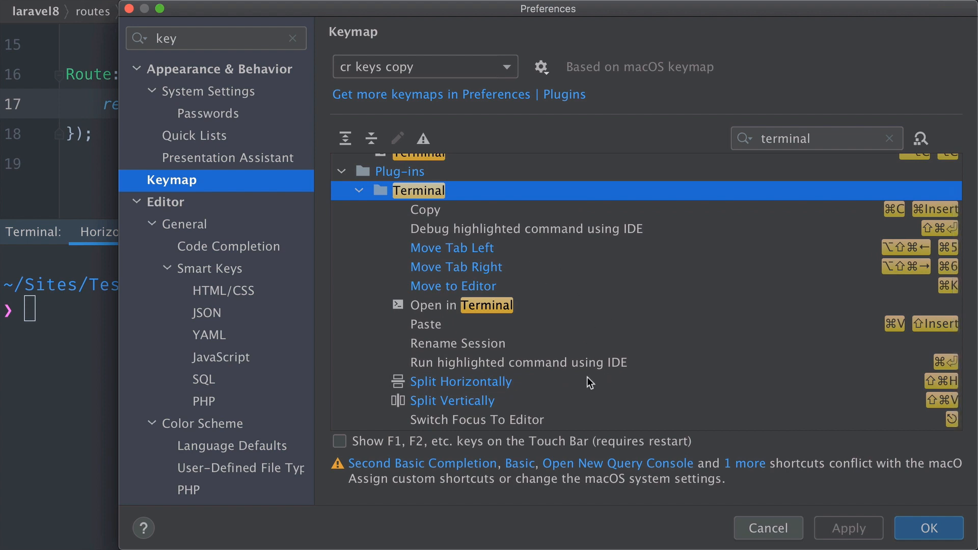
{"action": "left_click", "coordinate": [460, 381]}
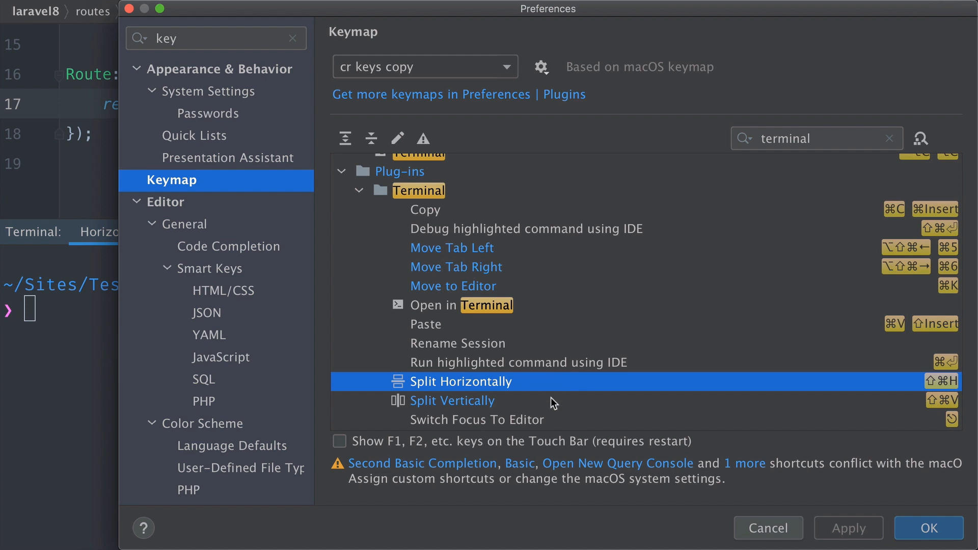
{"action": "left_click", "coordinate": [453, 400]}
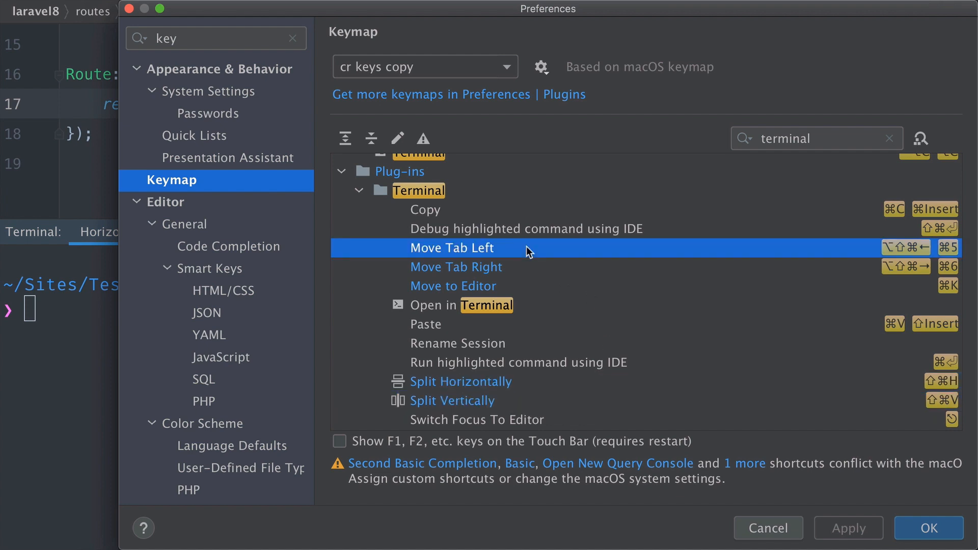
{"action": "mouse_move", "coordinate": [531, 274]}
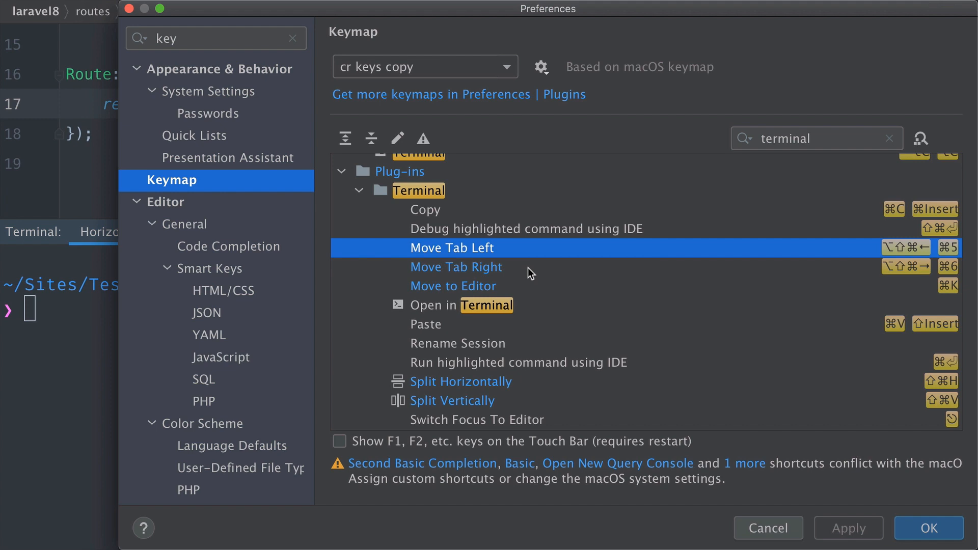
{"action": "left_click", "coordinate": [456, 267]}
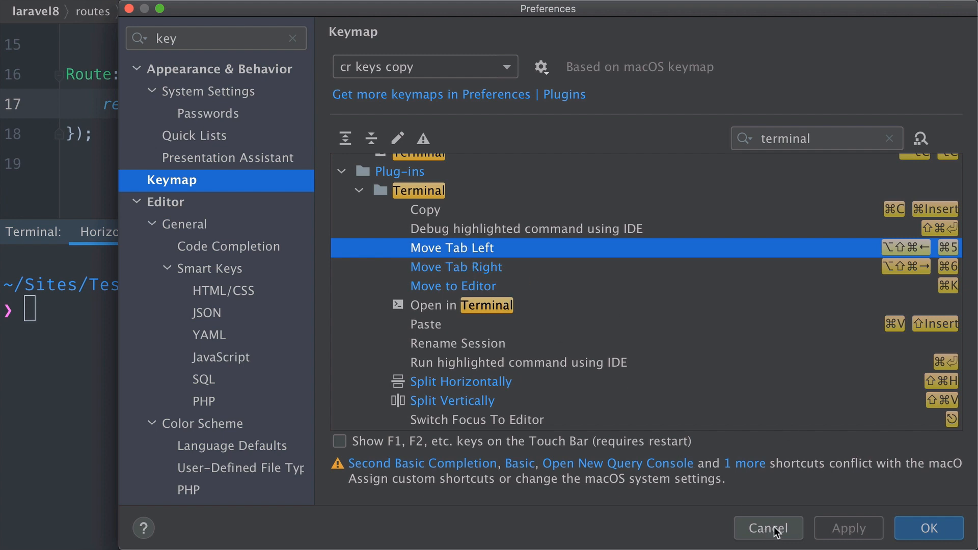
Step: Cancel Preferences and open a new Local terminal session
{"action": "left_click", "coordinate": [768, 529]}
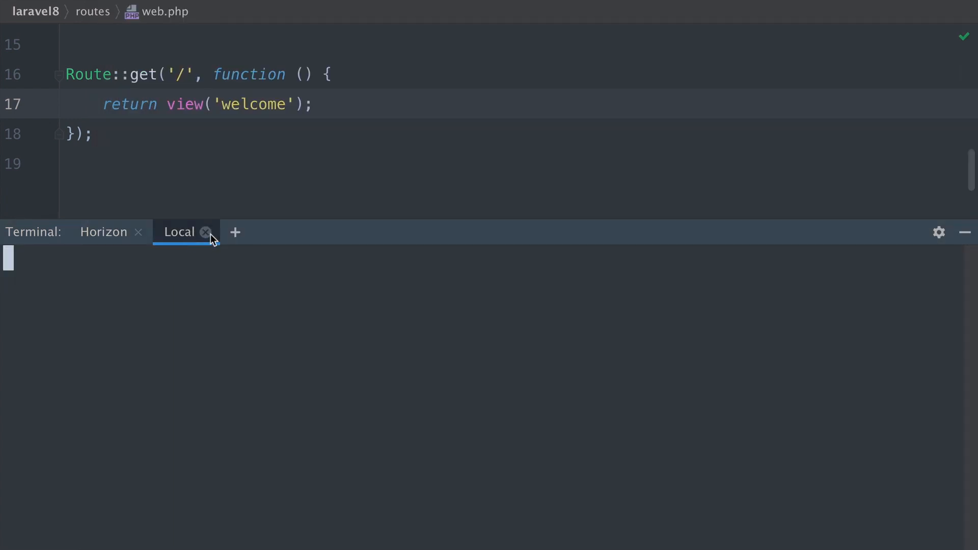
{"action": "left_click", "coordinate": [236, 232]}
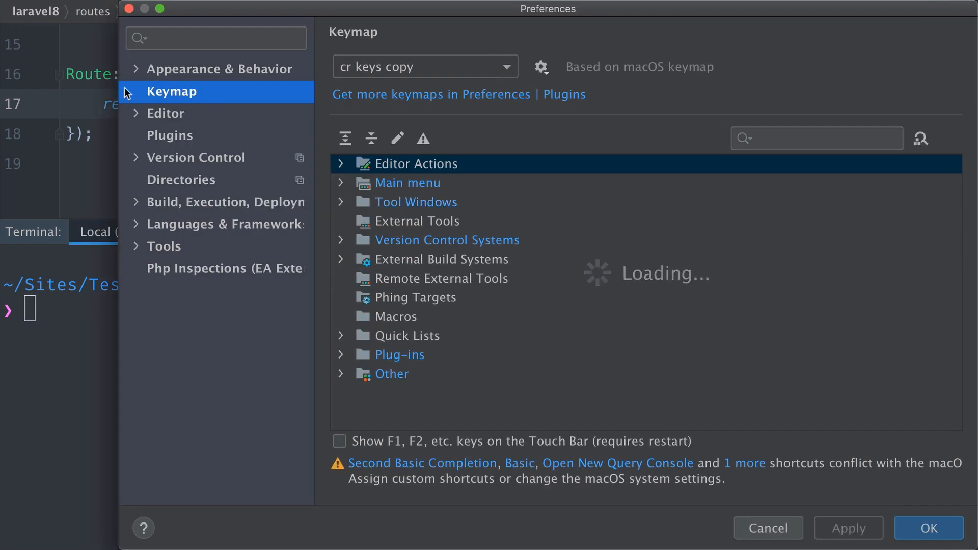
Step: Search settings for 'console', view Console Font, then scroll the Console Colors ANSI preview
{"action": "type", "text": "console"}
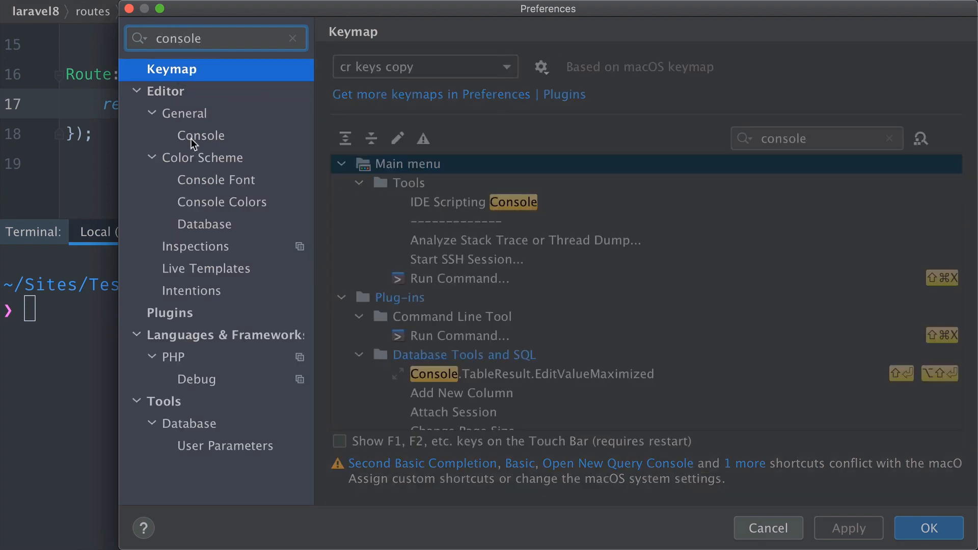
{"action": "mouse_move", "coordinate": [228, 184]}
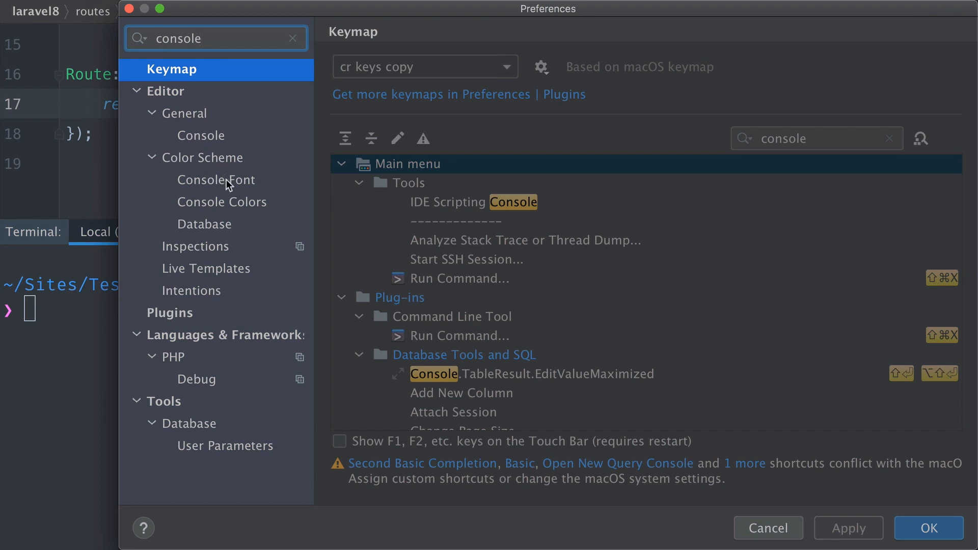
{"action": "left_click", "coordinate": [216, 180]}
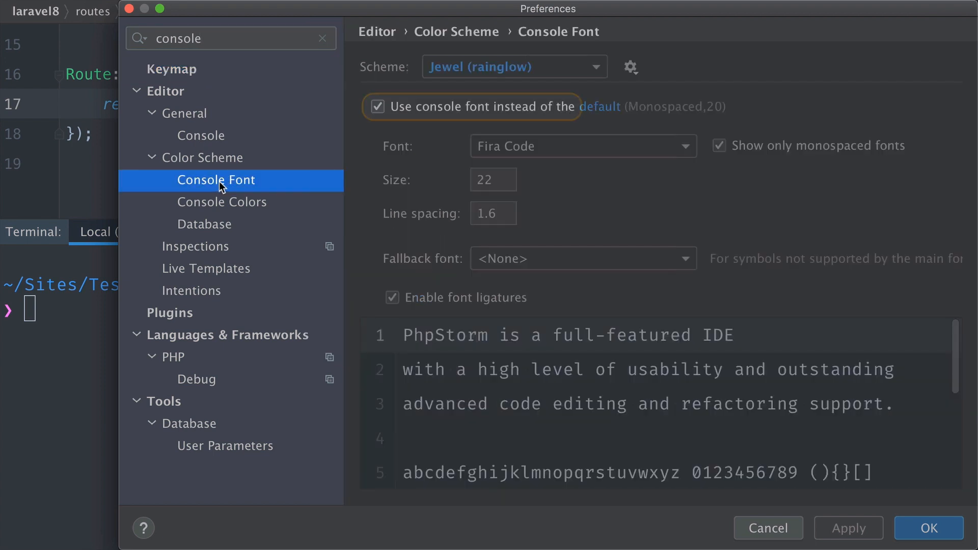
{"action": "mouse_move", "coordinate": [226, 208]}
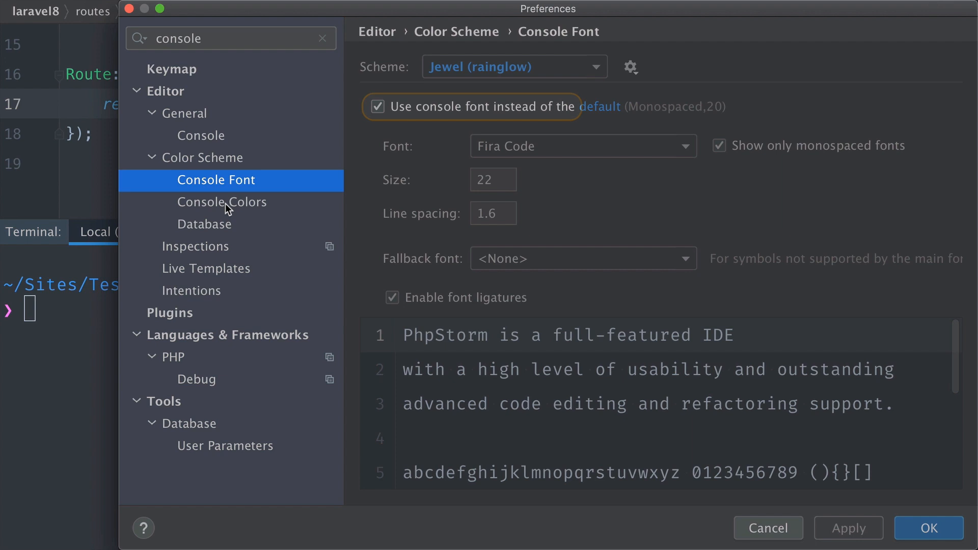
{"action": "left_click", "coordinate": [222, 202]}
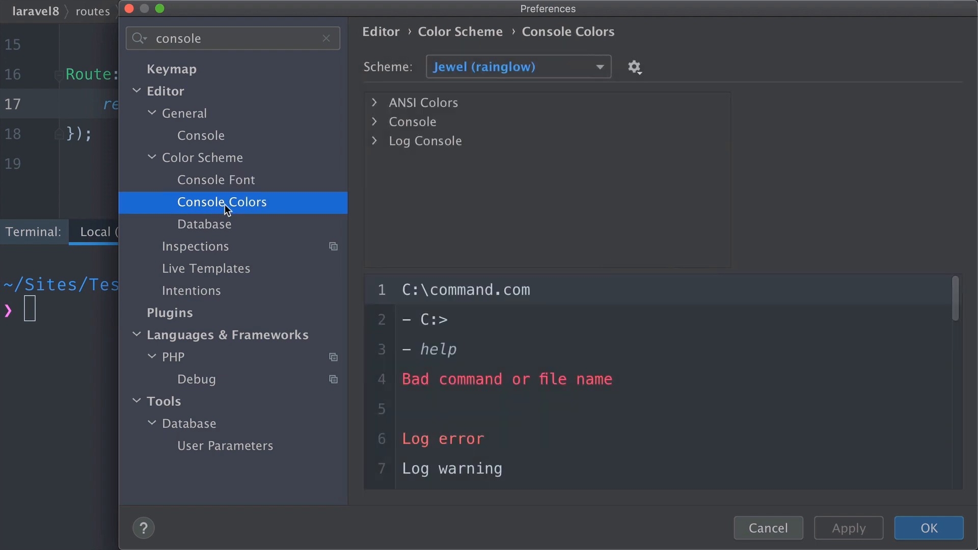
{"action": "scroll", "scroll_direction": "down", "scroll_amount": 3}
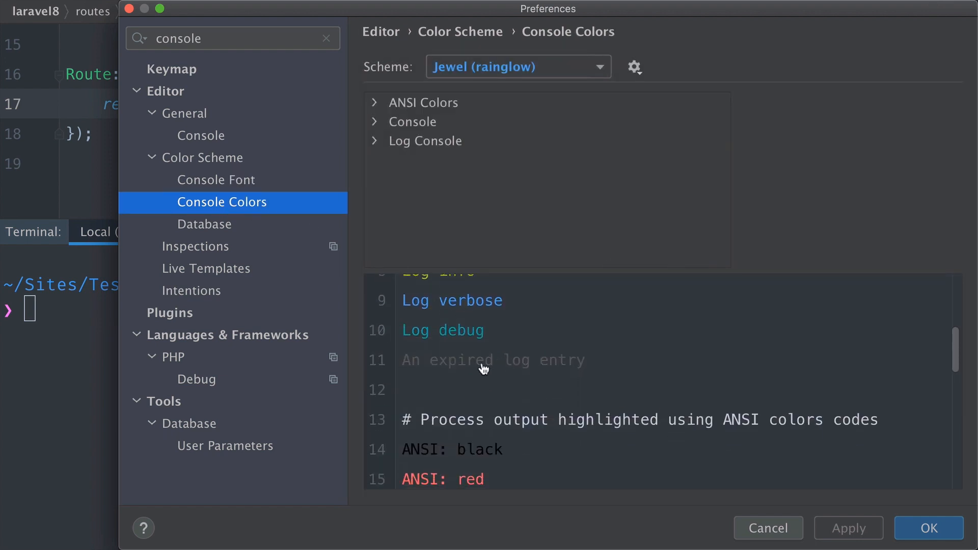
{"action": "scroll", "scroll_direction": "down", "scroll_amount": 3}
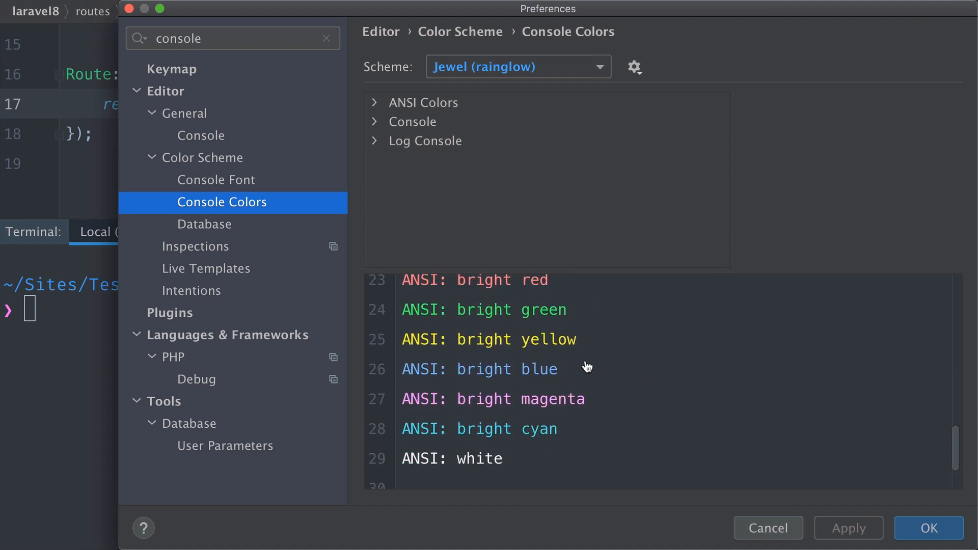
{"action": "scroll", "scroll_direction": "down", "scroll_amount": 3}
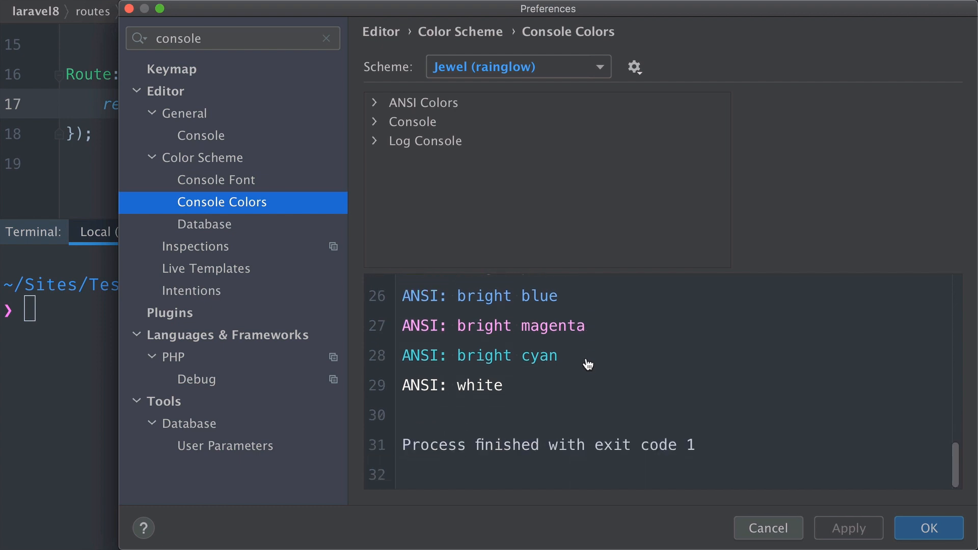
{"action": "mouse_move", "coordinate": [748, 409]}
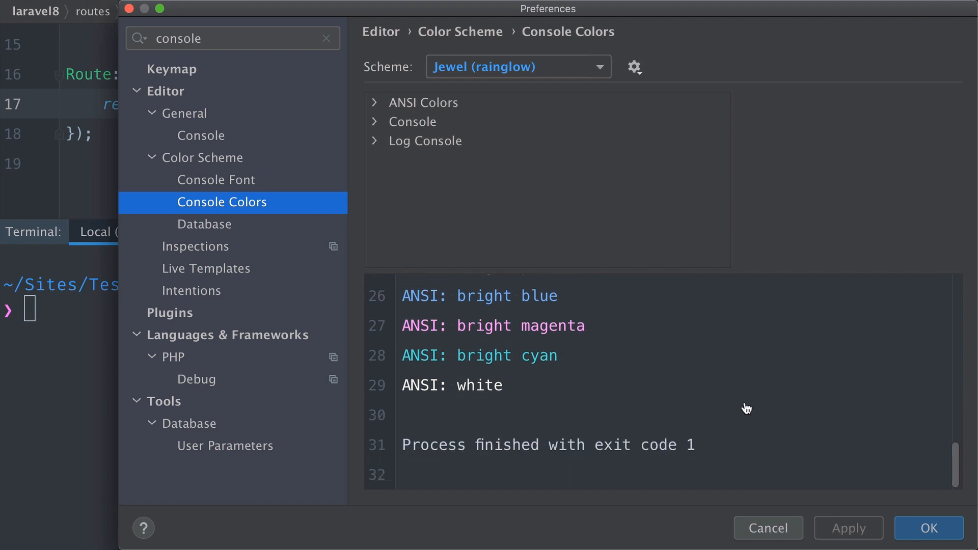
{"action": "mouse_move", "coordinate": [203, 144]}
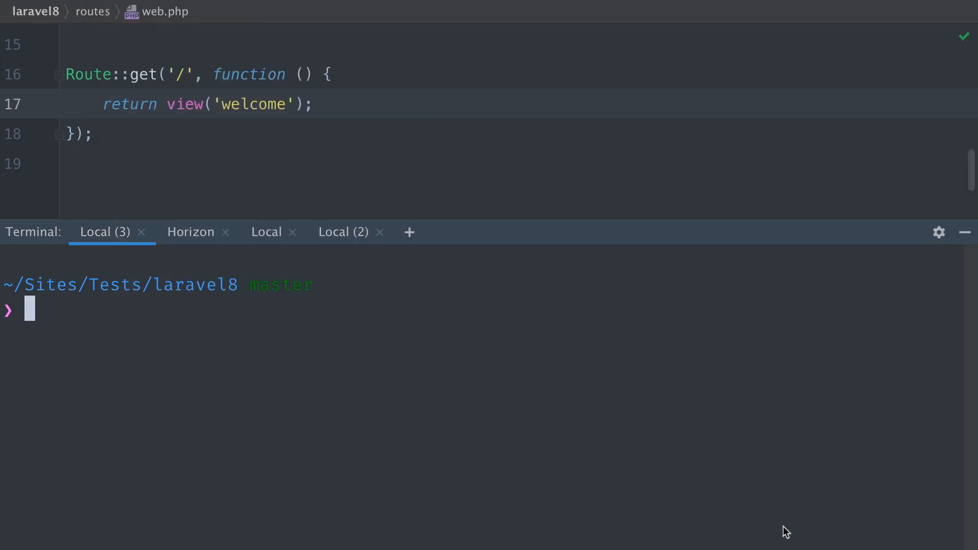
{"action": "mouse_move", "coordinate": [340, 290]}
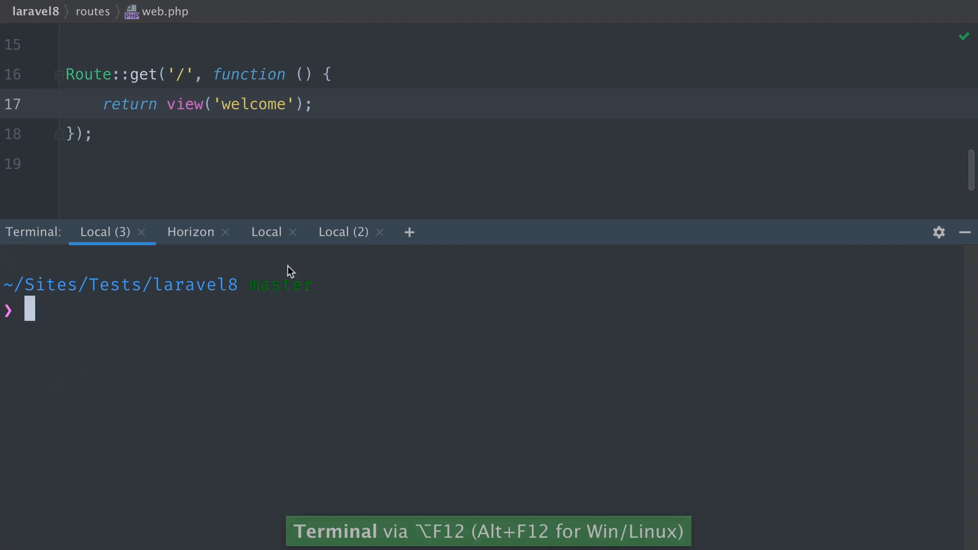
{"action": "mouse_move", "coordinate": [265, 302]}
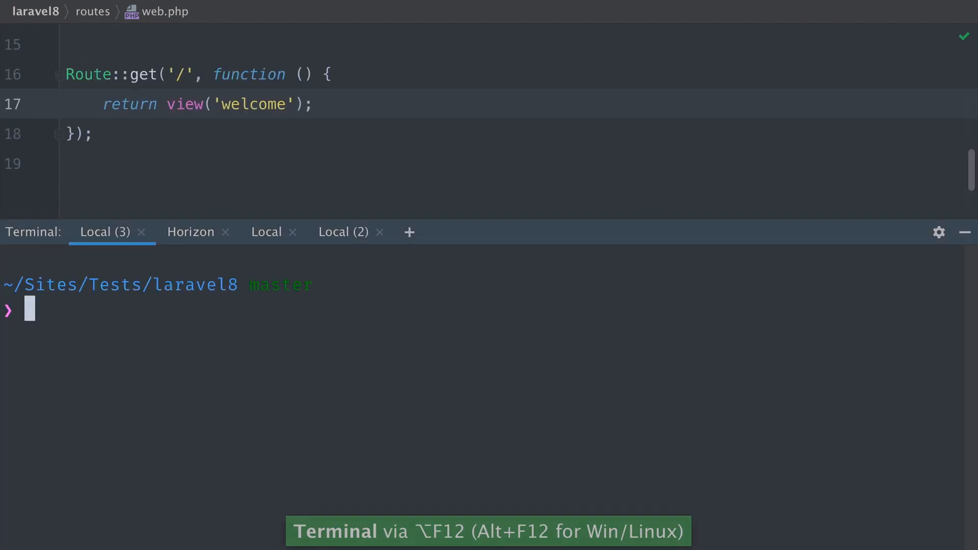
Step: Drag the terminal panel's top border to make the panel taller
{"action": "left_click_drag", "start_coordinate": [512, 232], "coordinate": [511, 326]}
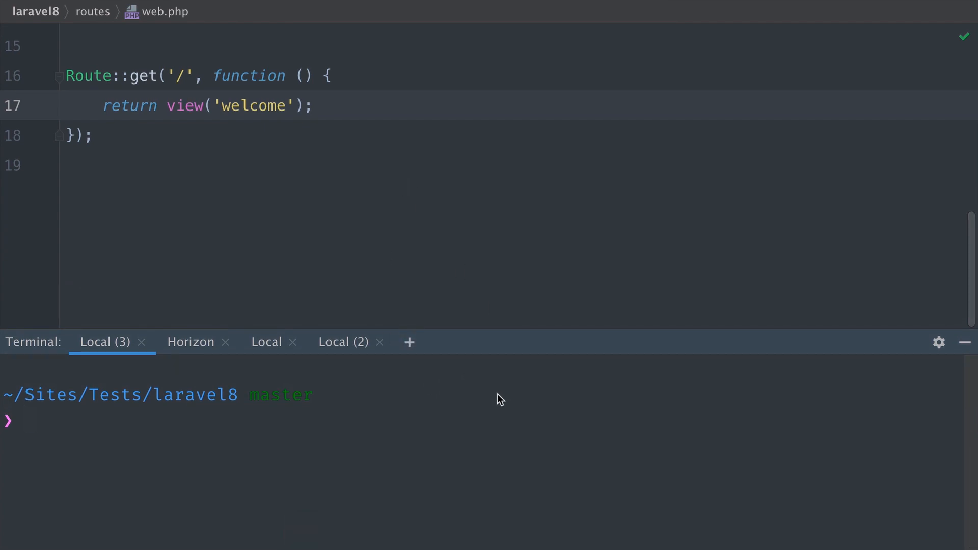
{"action": "mouse_move", "coordinate": [403, 442]}
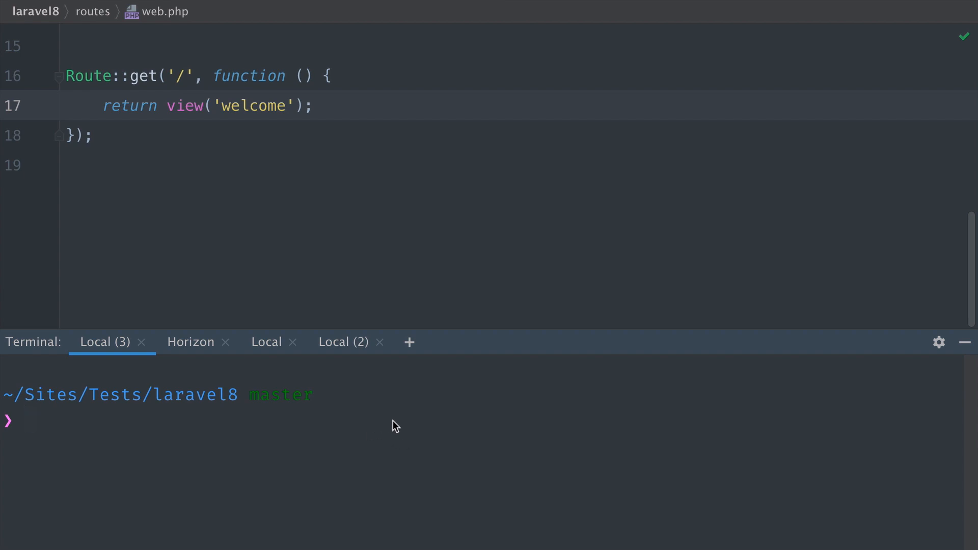
{"action": "mouse_move", "coordinate": [442, 427]}
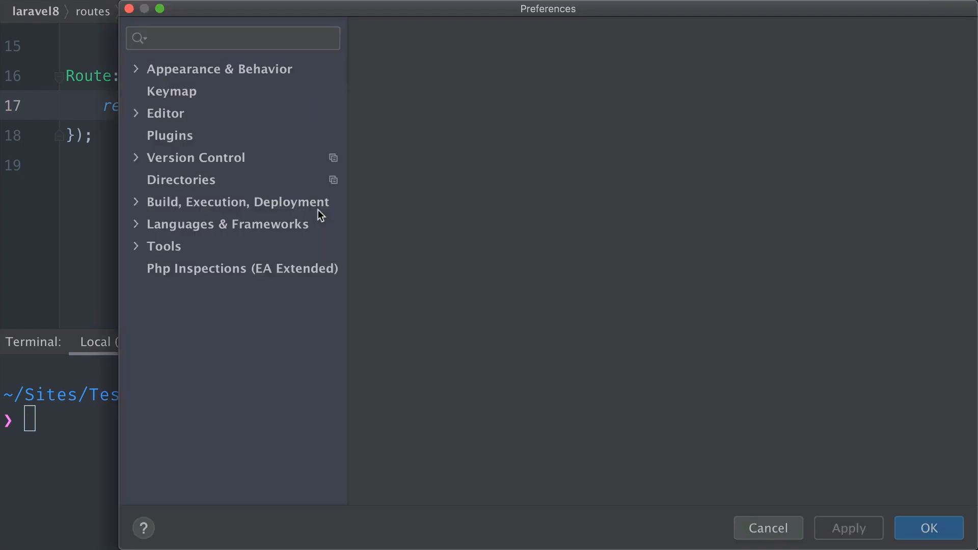
Step: Search settings for 'switch f', then 'keym', and show the Keymap page
{"action": "left_click", "coordinate": [221, 291]}
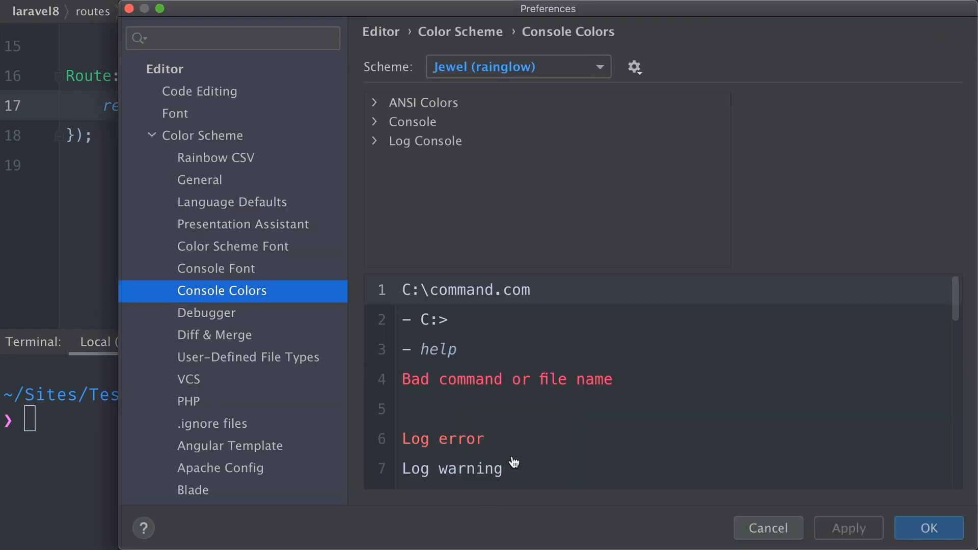
{"action": "mouse_move", "coordinate": [561, 498]}
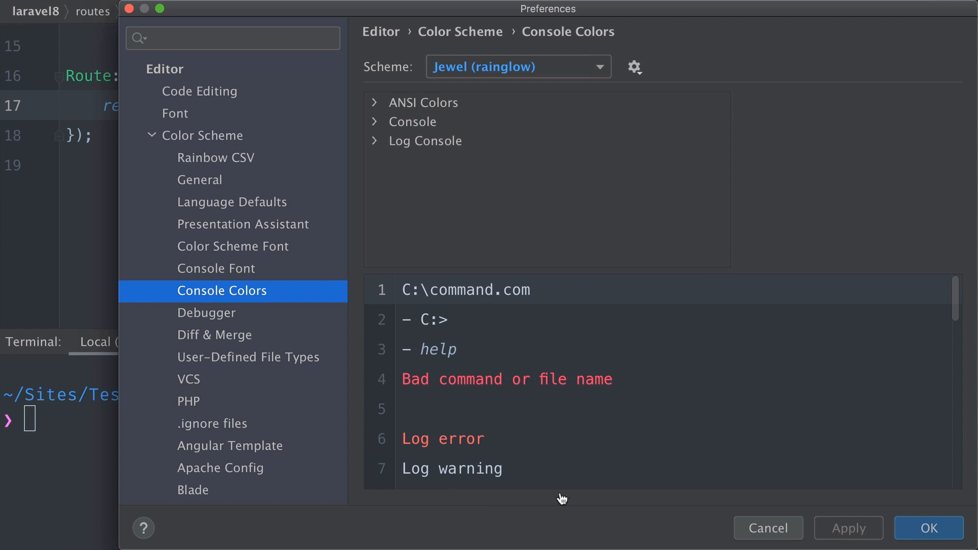
{"action": "left_click", "coordinate": [233, 38]}
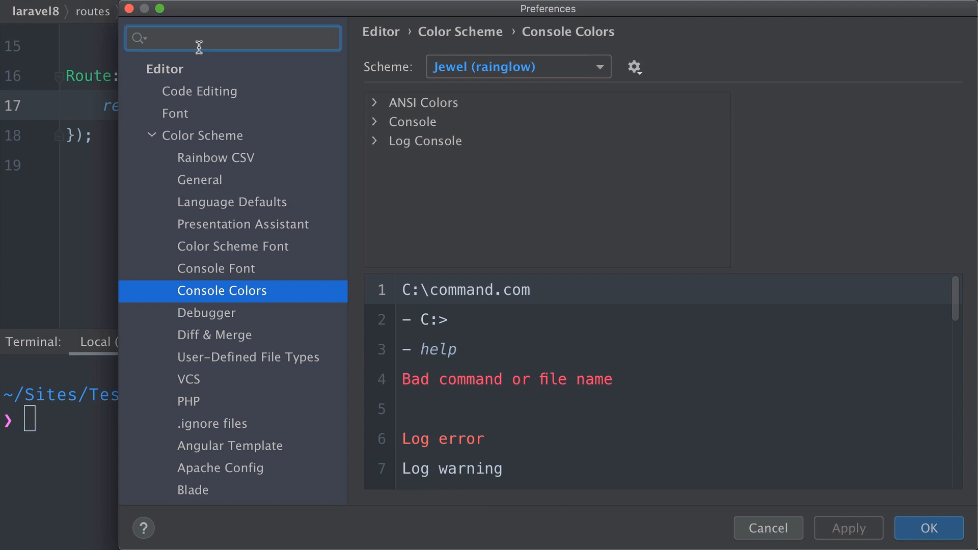
{"action": "type", "text": "switch focu"}
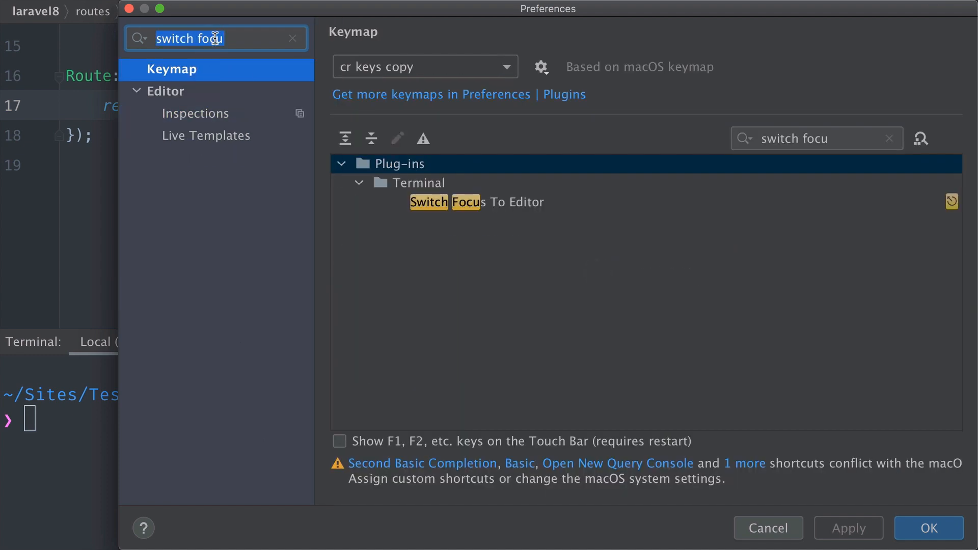
{"action": "type", "text": "keym"}
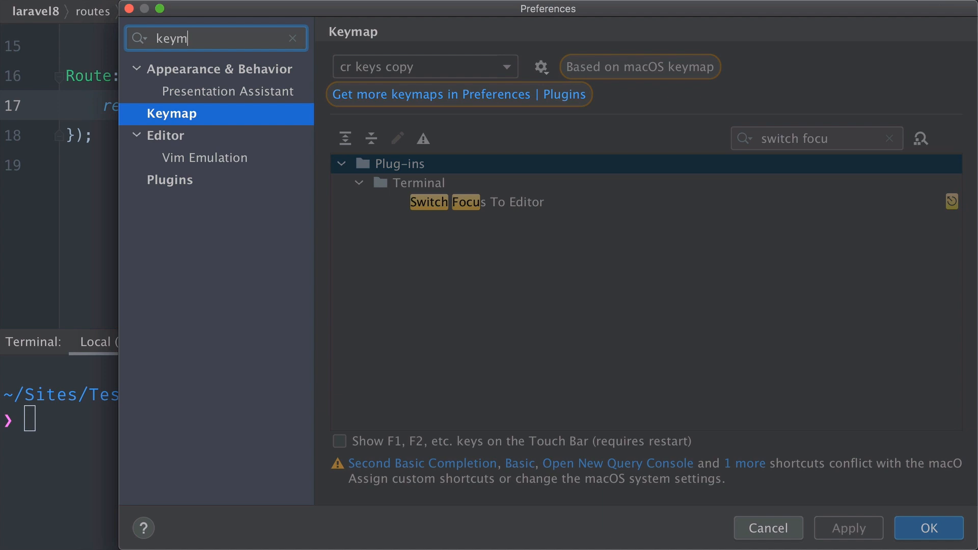
{"action": "left_click", "coordinate": [811, 138]}
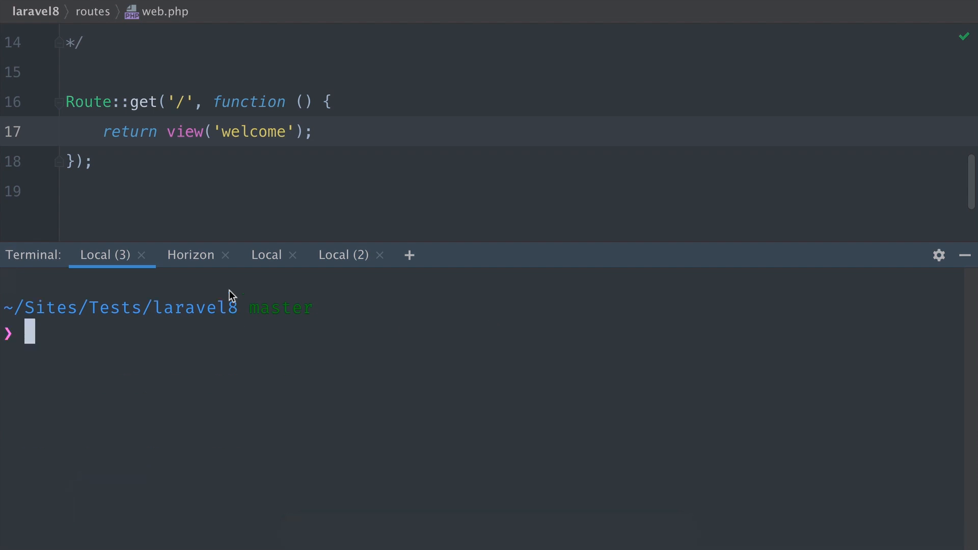
{"action": "mouse_move", "coordinate": [310, 347]}
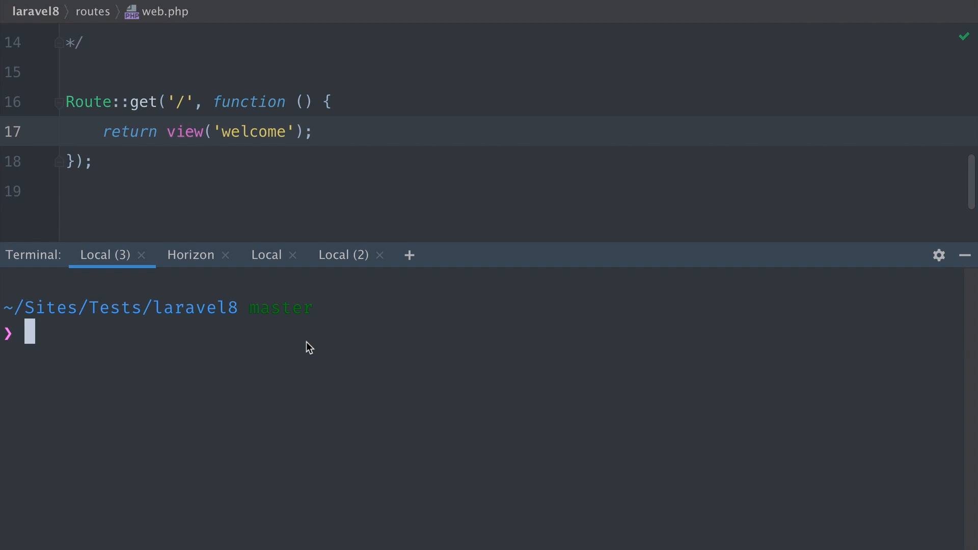
Step: Double-click a word in the Local (3) terminal's laravel8 directory path
{"action": "double_click", "coordinate": [75, 307]}
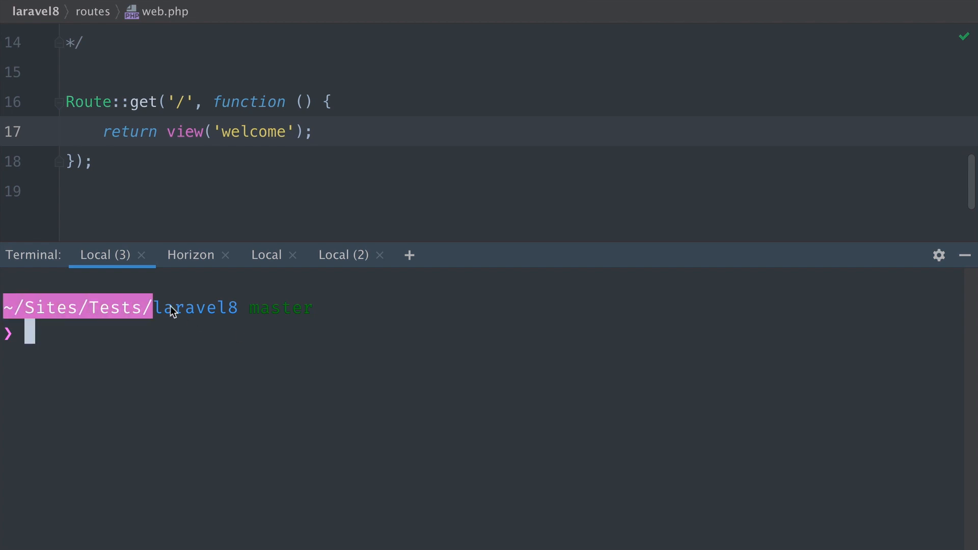